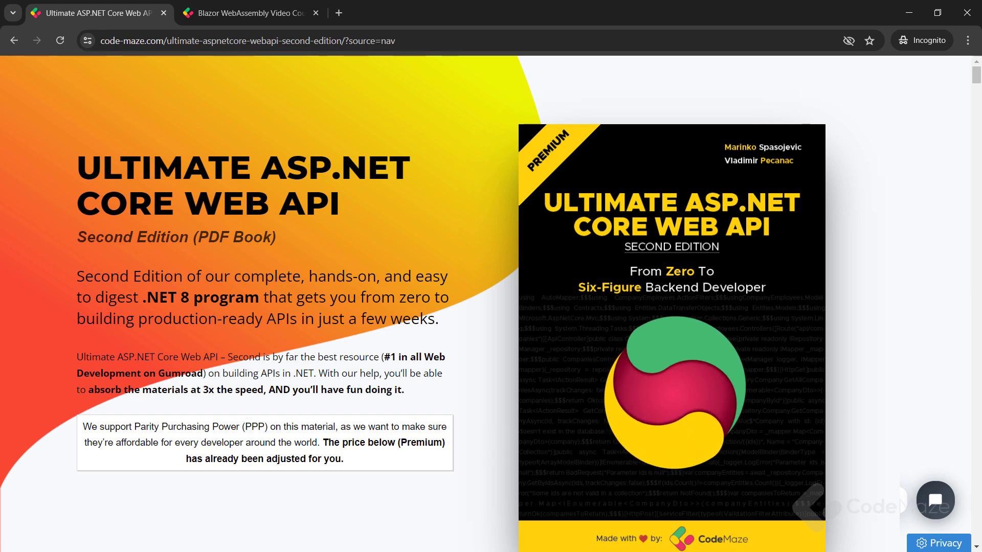
Scroll the Web API book contents, then browse the Blazor WebAssembly course lessons
scroll("down", 3)
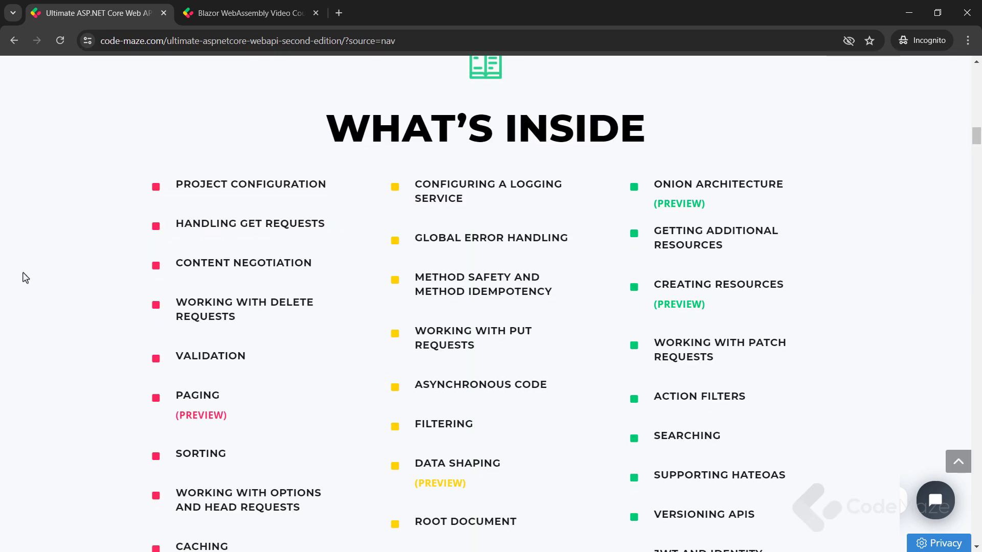
scroll("down", 3)
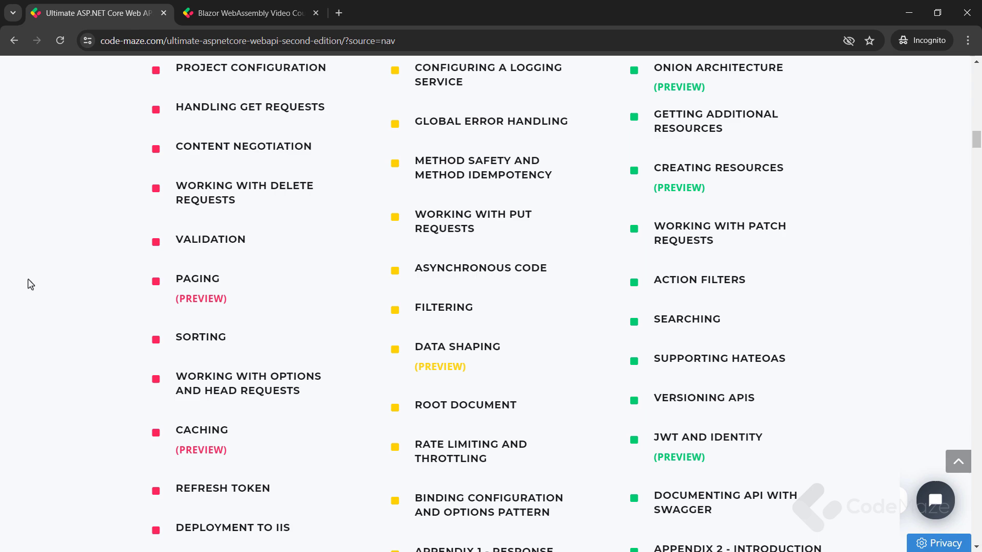
left_click(248, 12)
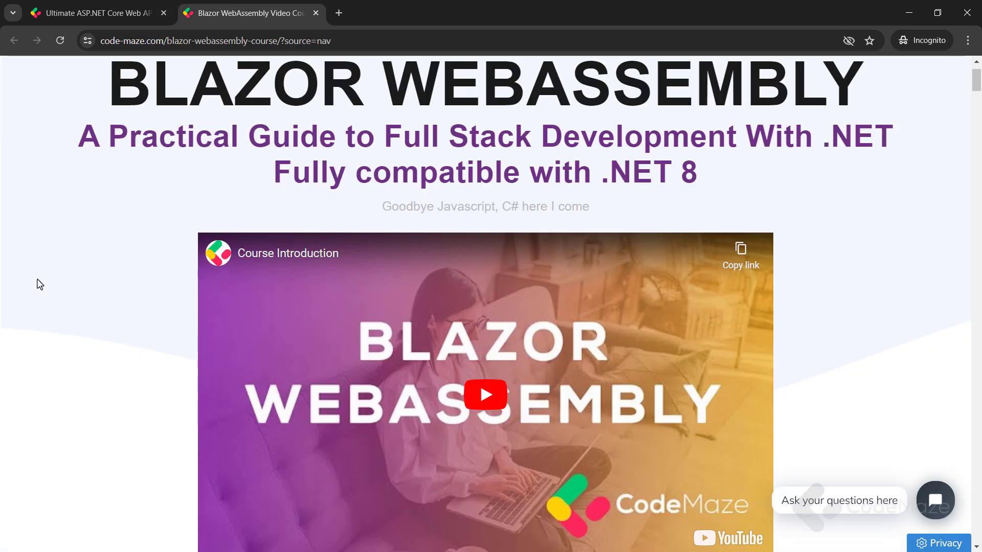
scroll("down", 3)
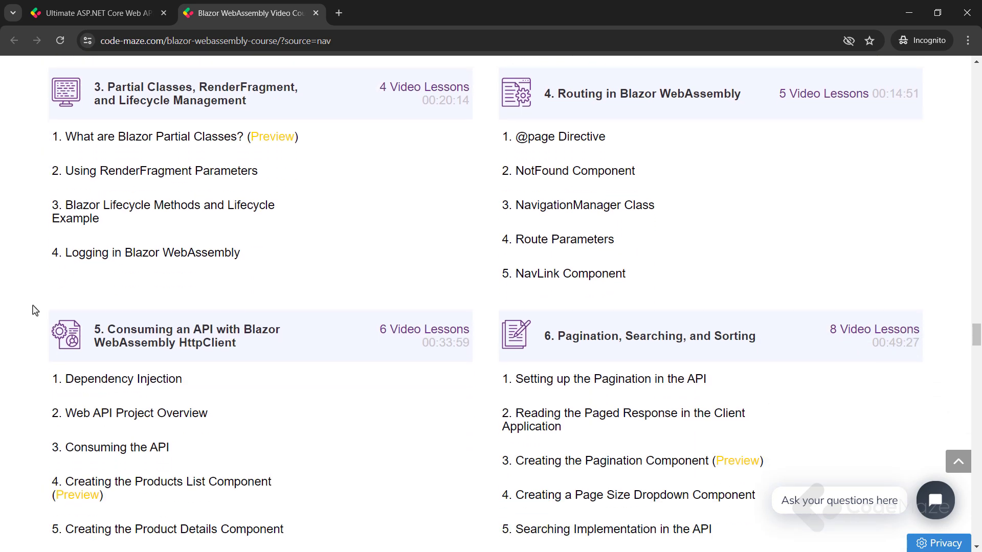
scroll("down", 3)
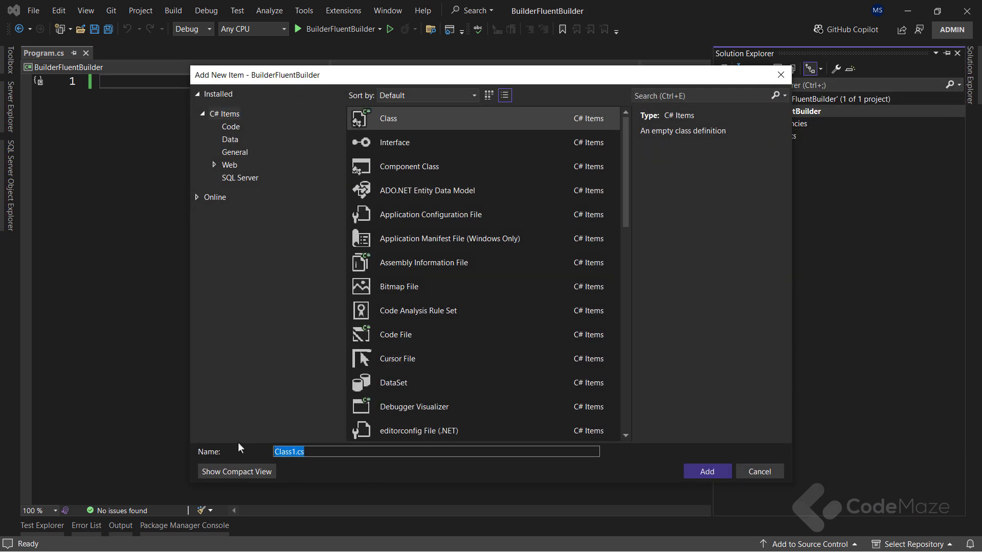
Add a Product class with a string? Name property and a double Price property
left_click(706, 471)
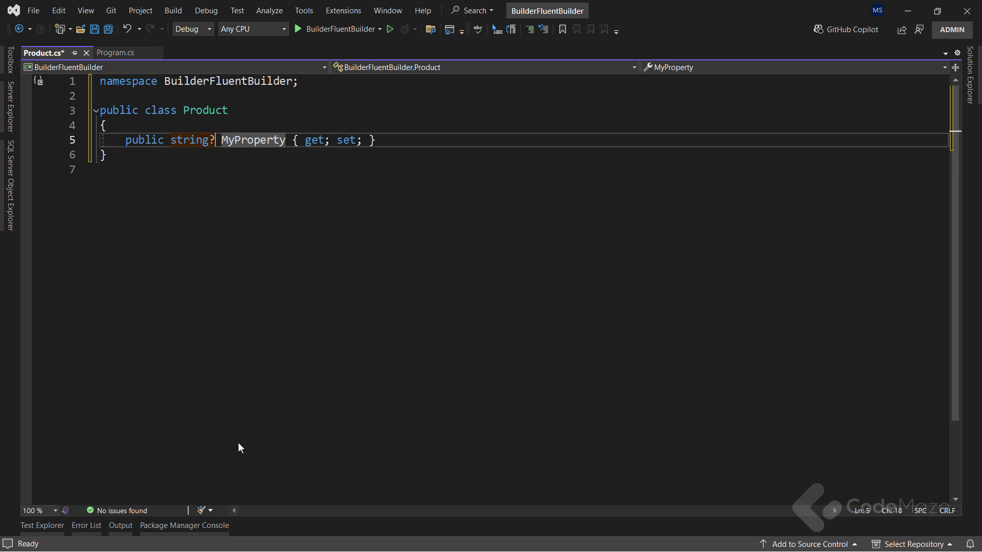
type("Name")
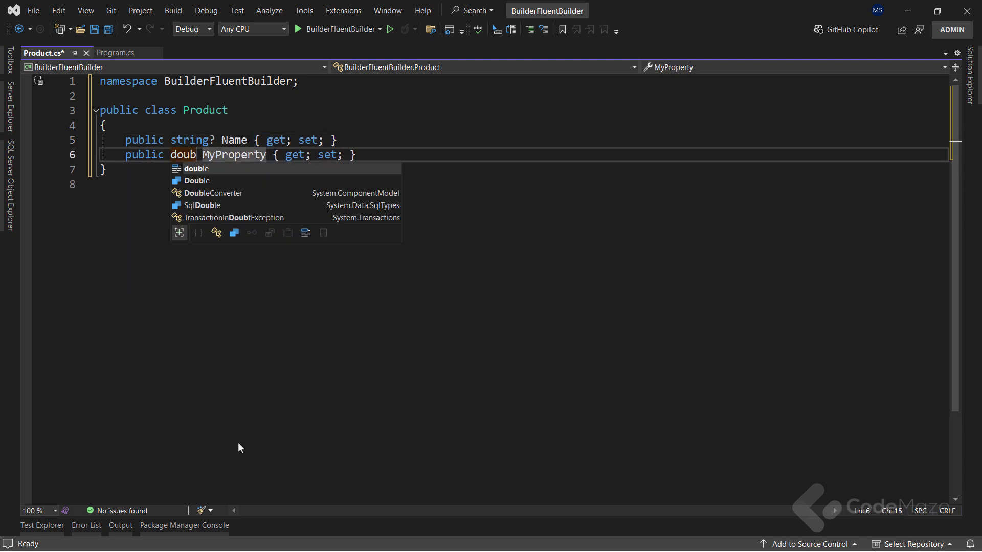
key("tab")
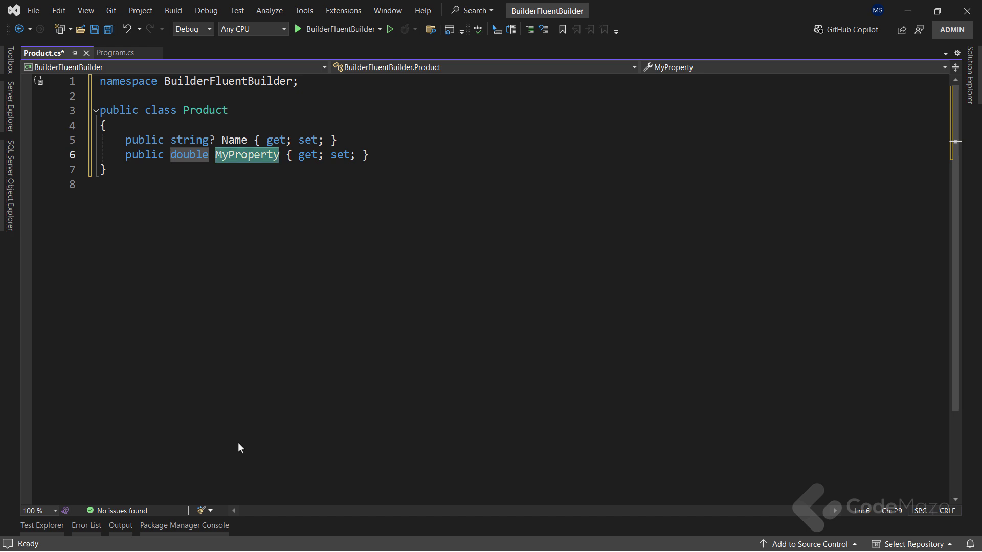
type("Price")
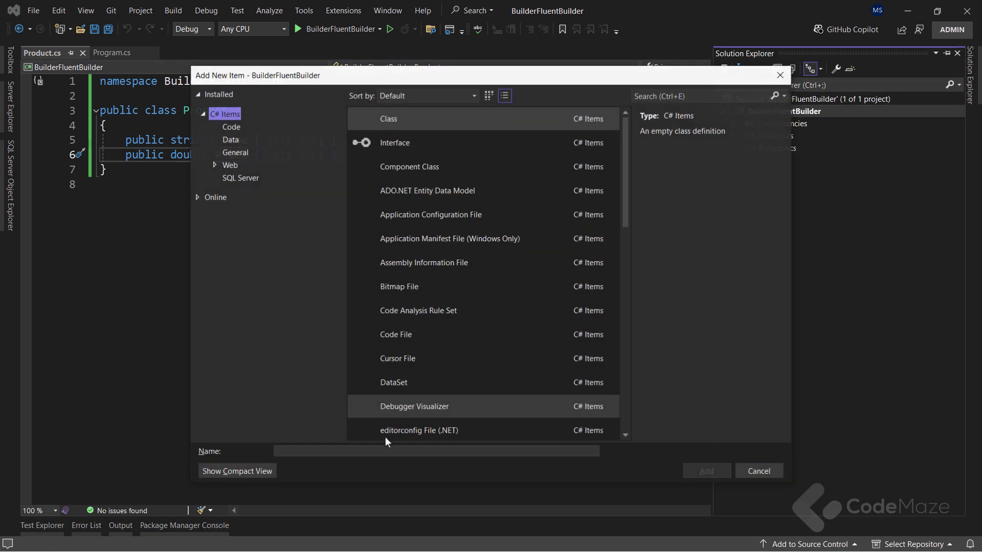
Add a new class file named ProductStockReport
type("Pi")
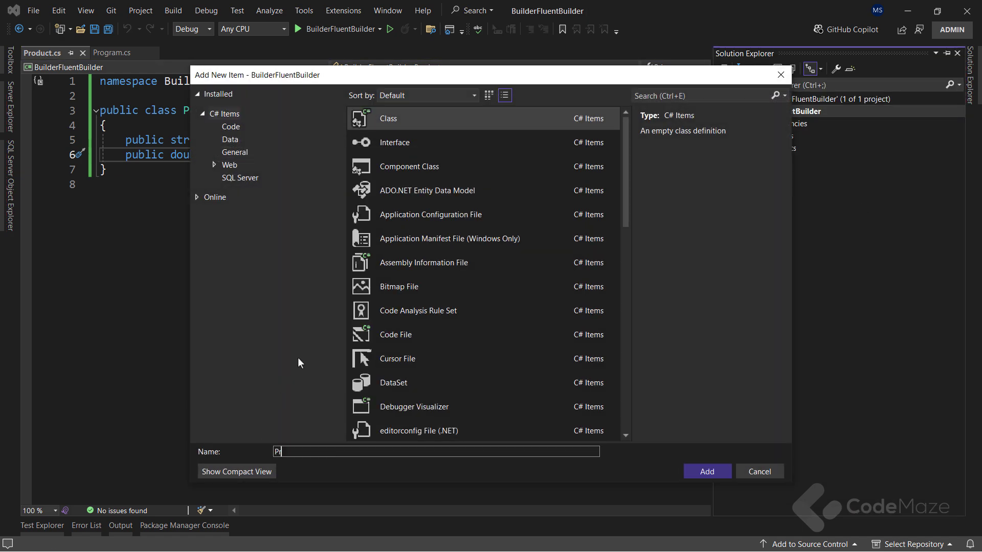
type("roductStockRep")
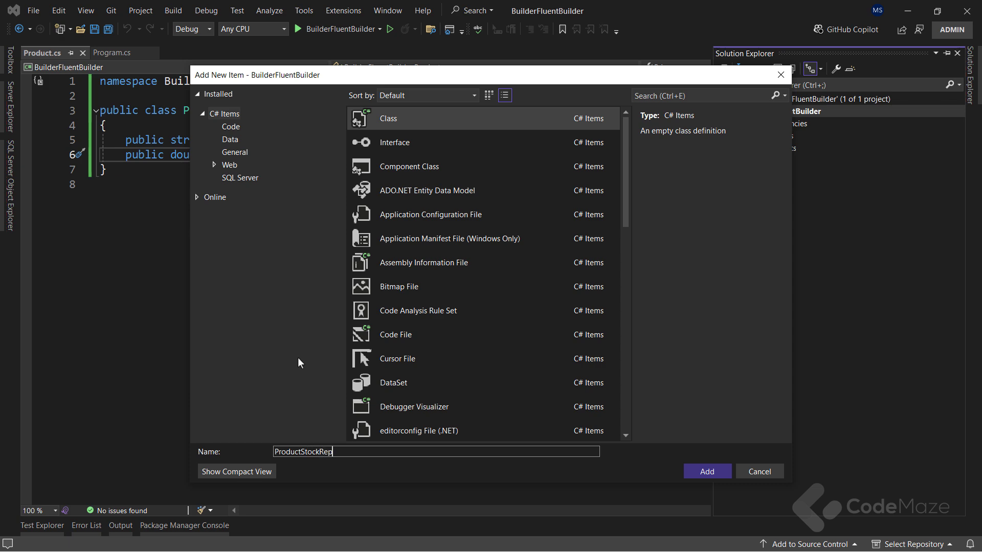
left_click(706, 471)
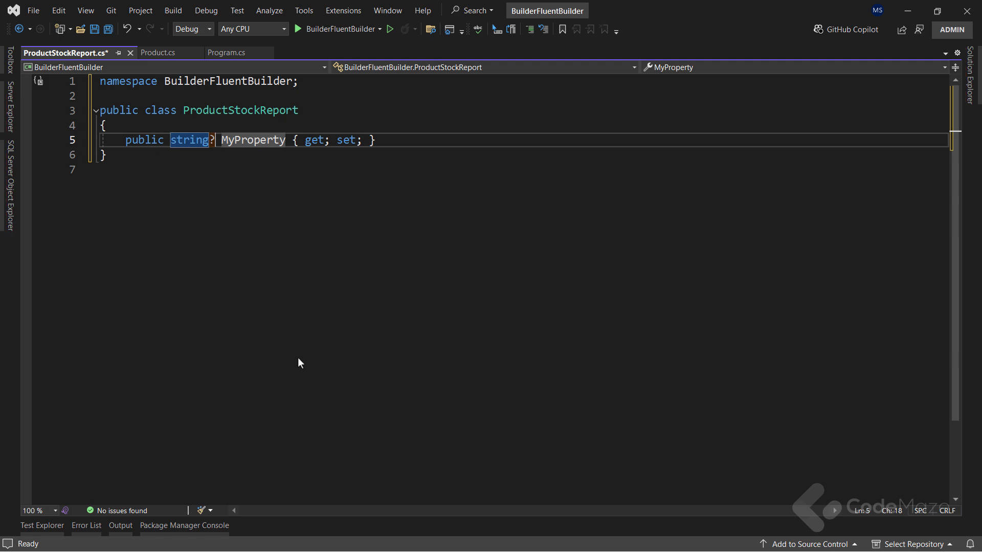
Give it string? HeaderPart, BodyPart and FooterPart properties plus a ToString override
type("HeaderPart")
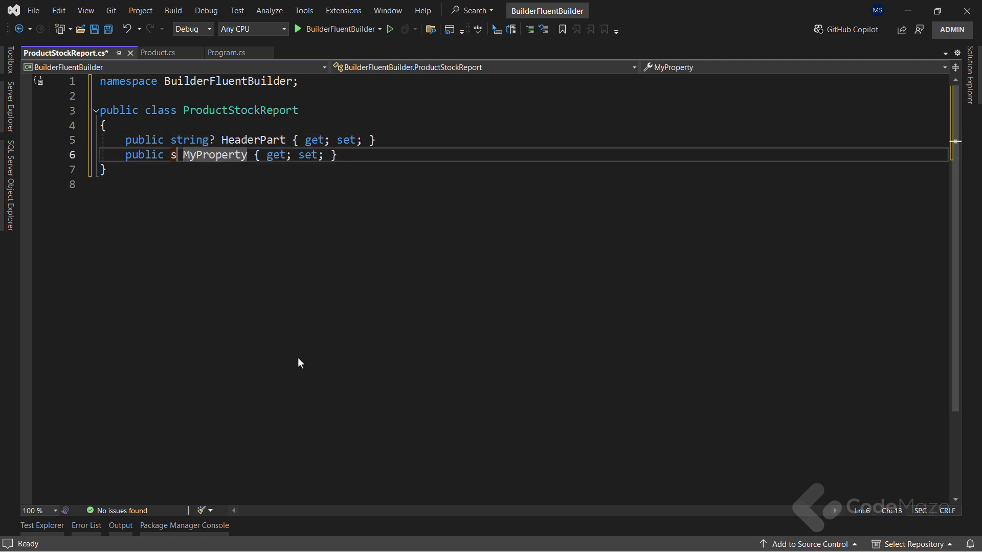
type("tring? BodyPa")
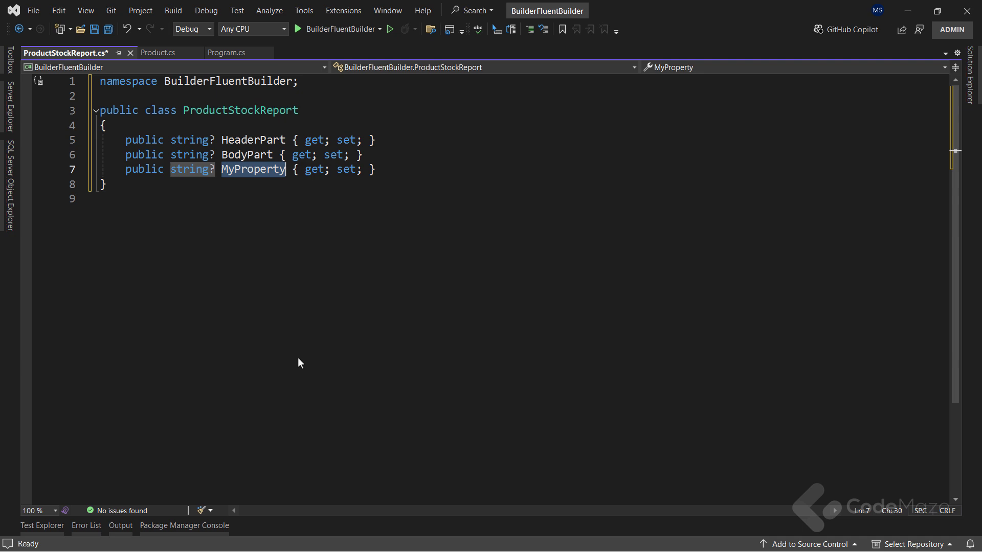
type("FooterPart")
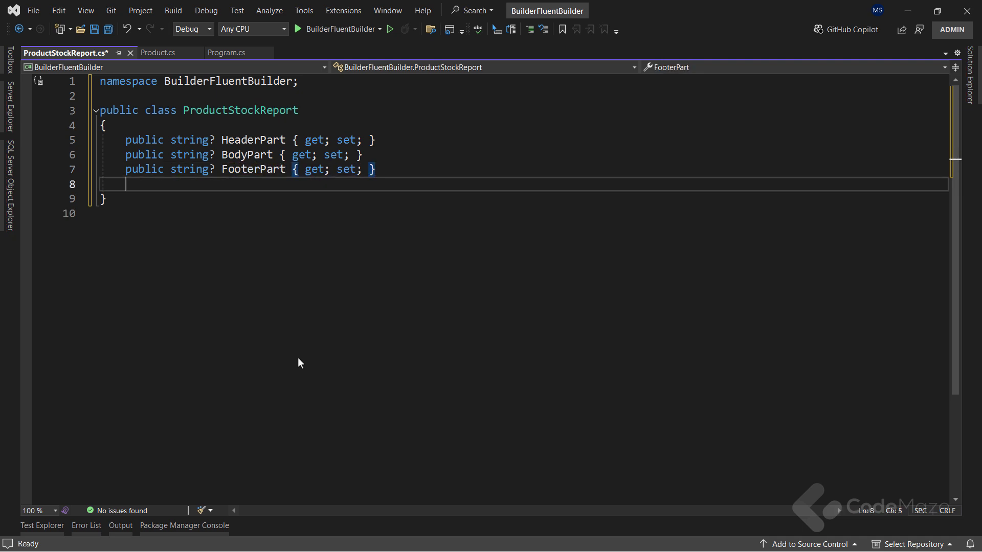
type("override To")
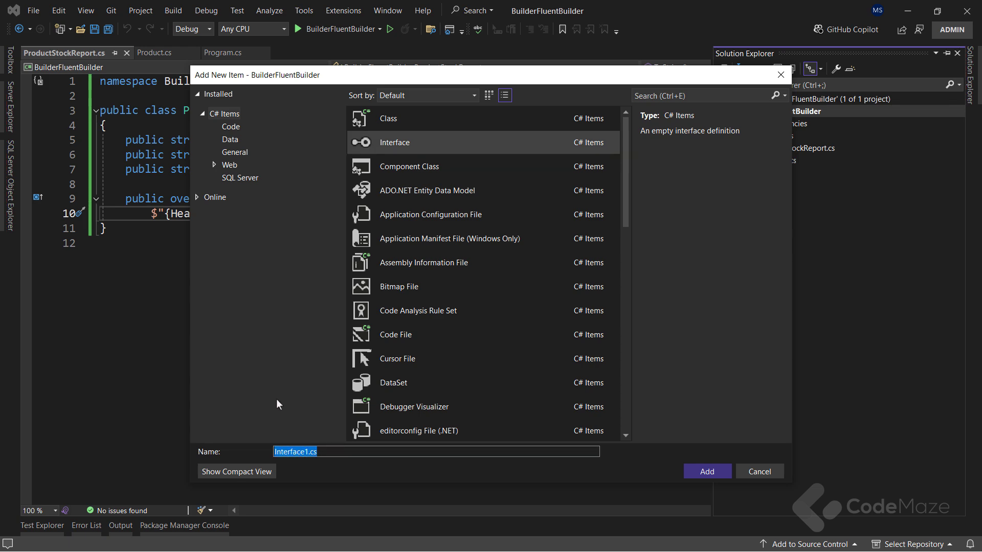
Add a new interface file named IProductStockReportBuilder
type("IProductStockRepor")
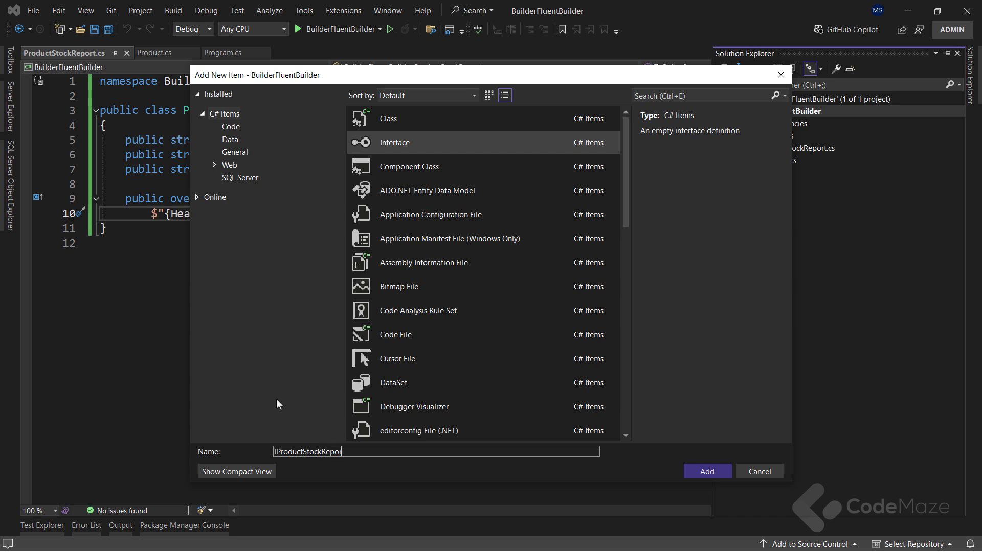
type("Builder")
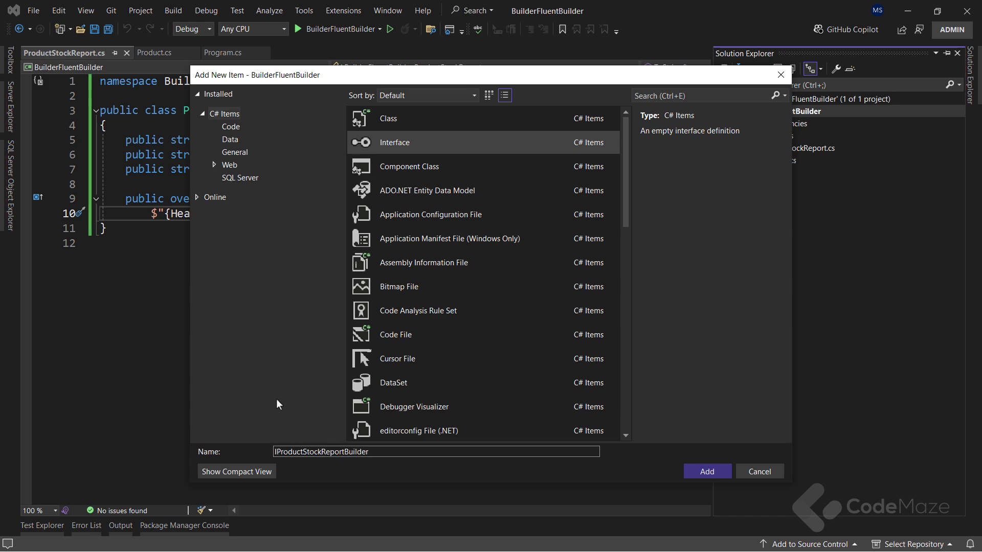
left_click(706, 472)
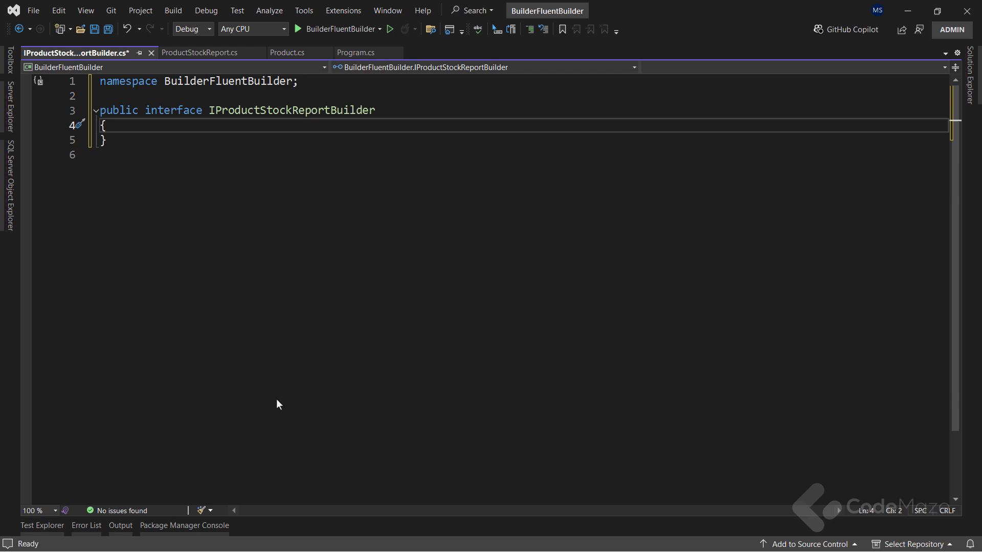
Declare void BuildHeader, BuildBody, BuildFooter and ProductStockReport GetReport() in the interface
type("void B")
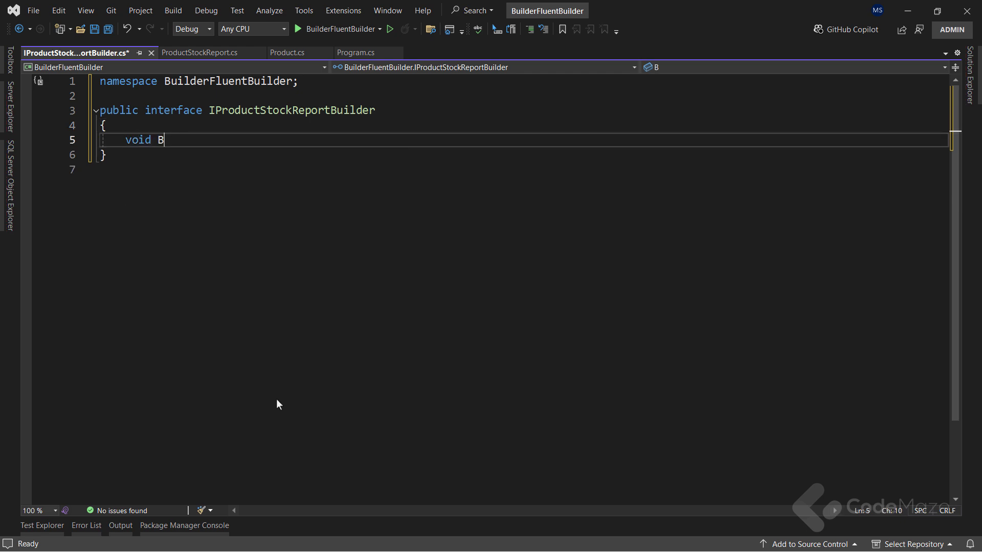
type("uildHeader();")
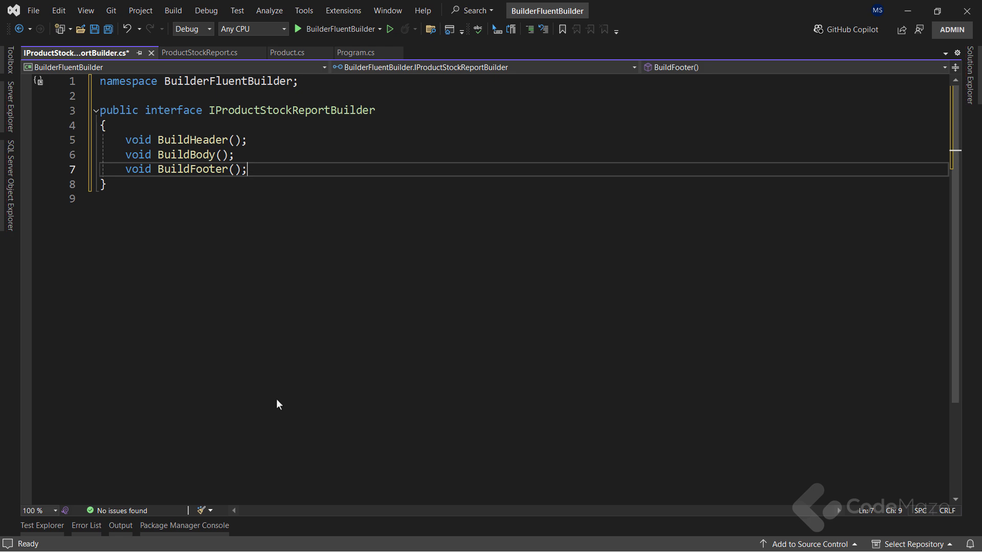
type("p")
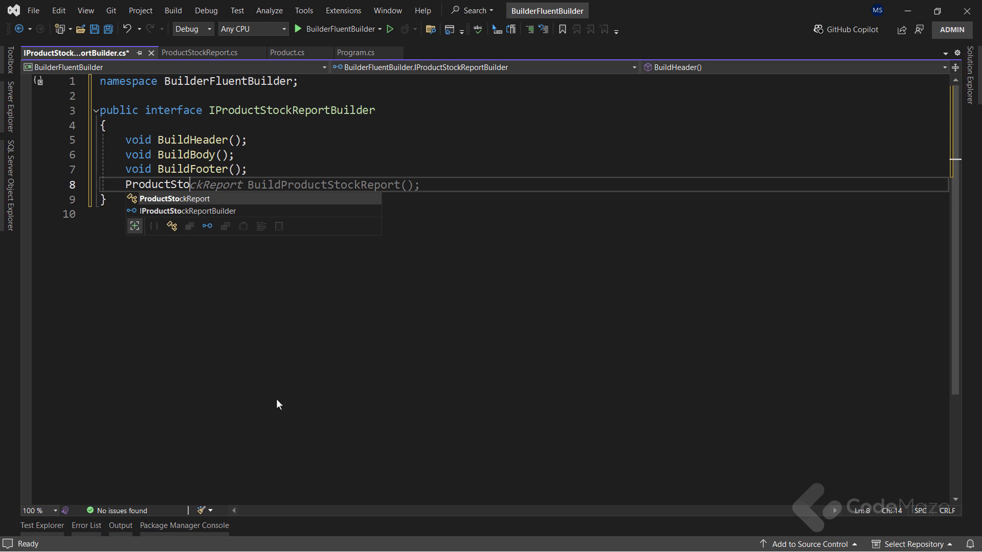
key("Tab")
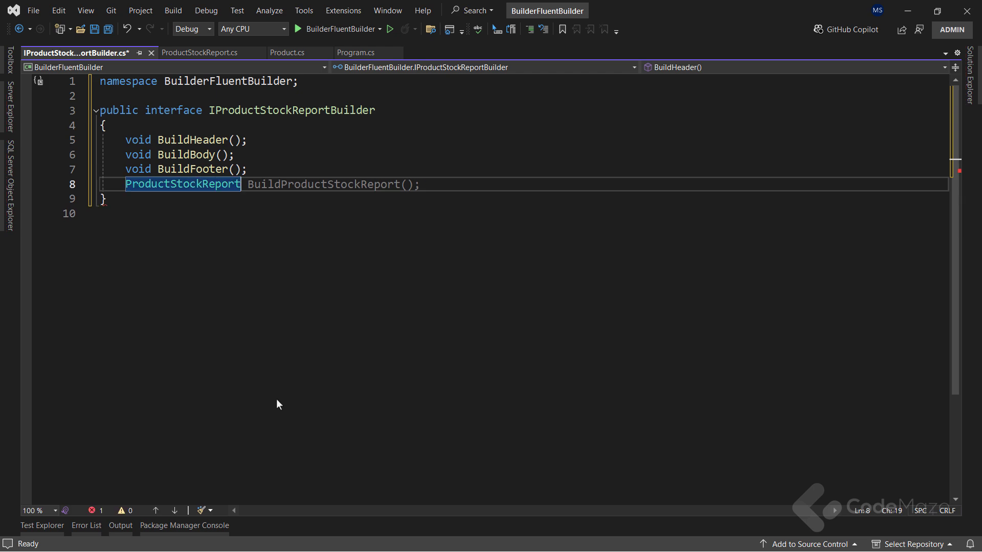
type("GetRepor")
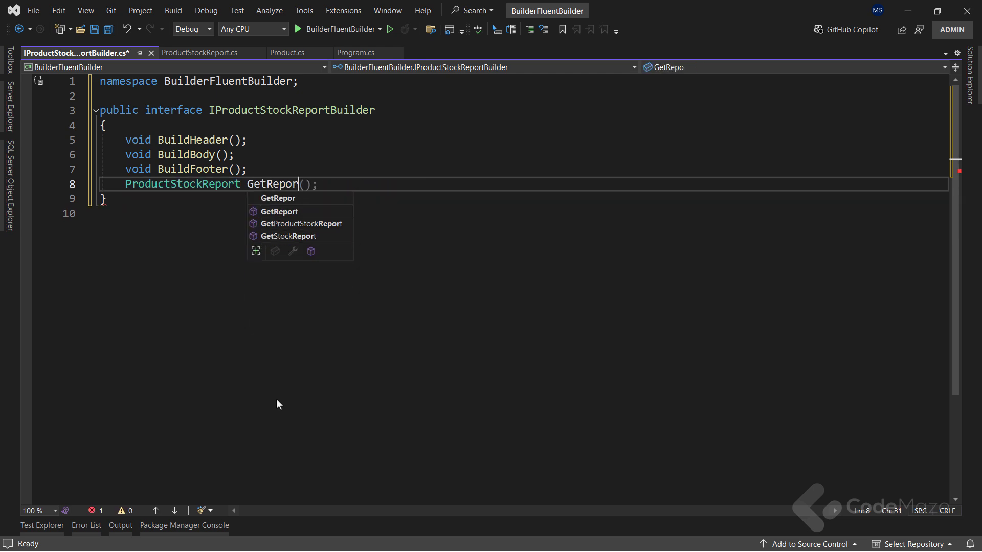
key("Tab")
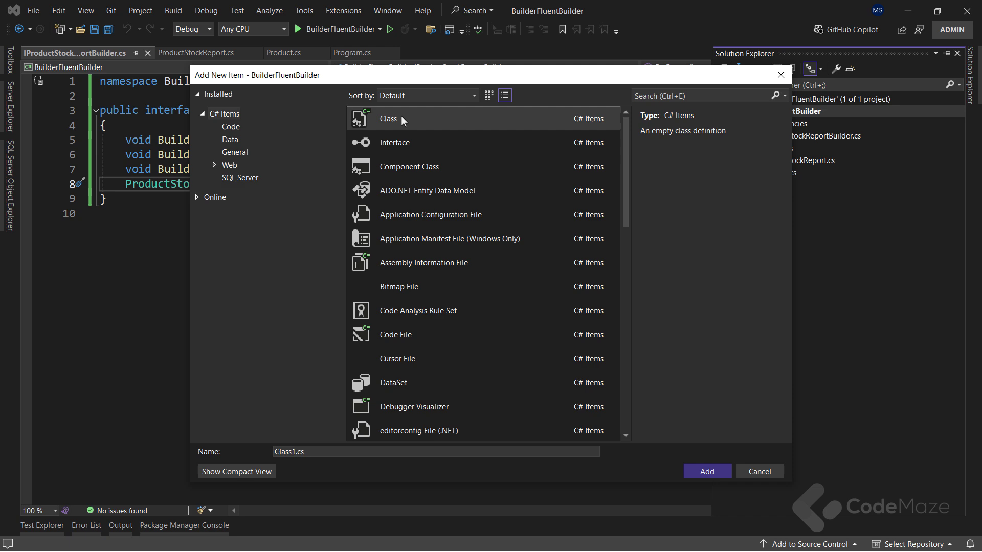
Add a ProductStockReportBuilder class that implements IProductStockReportBuilder
type("P")
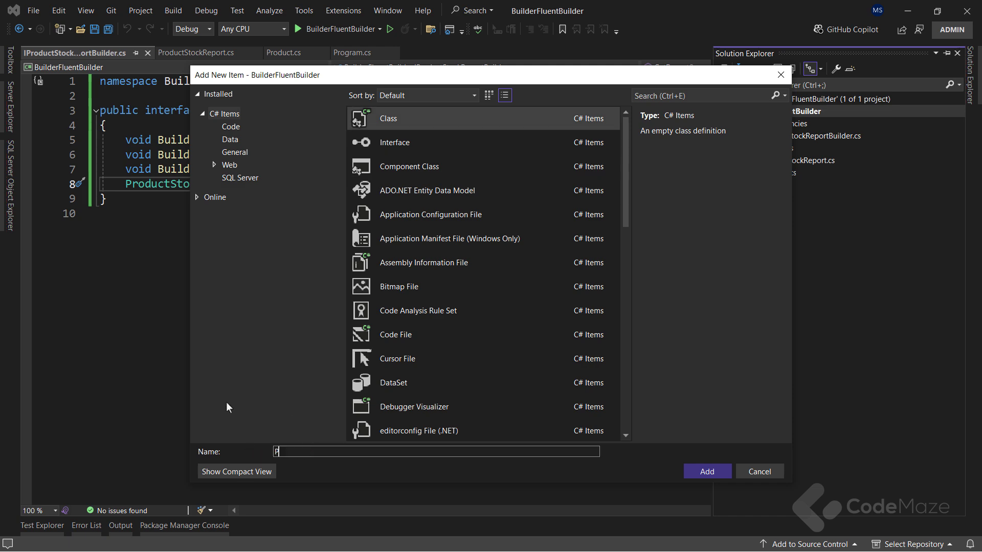
type("ProductStockReportBuild")
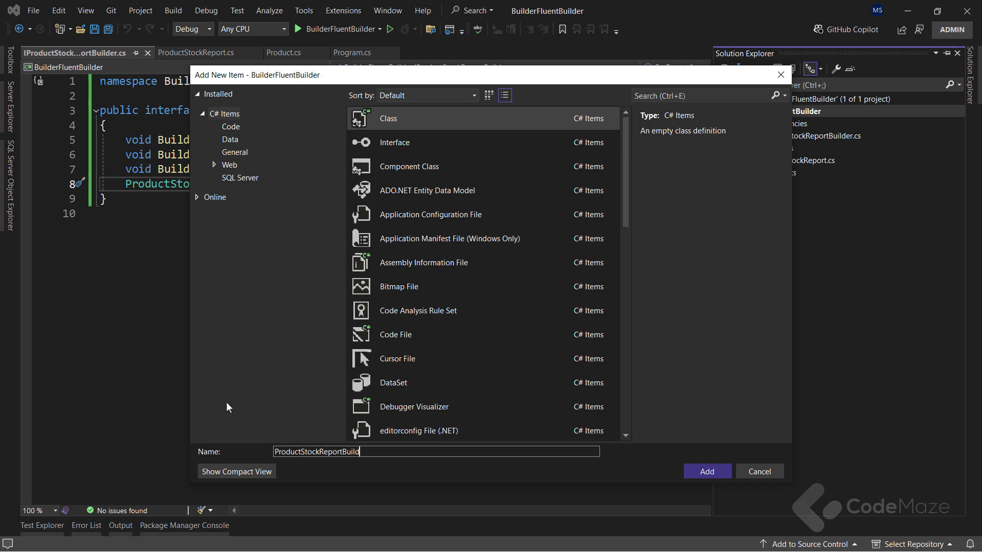
left_click(705, 471)
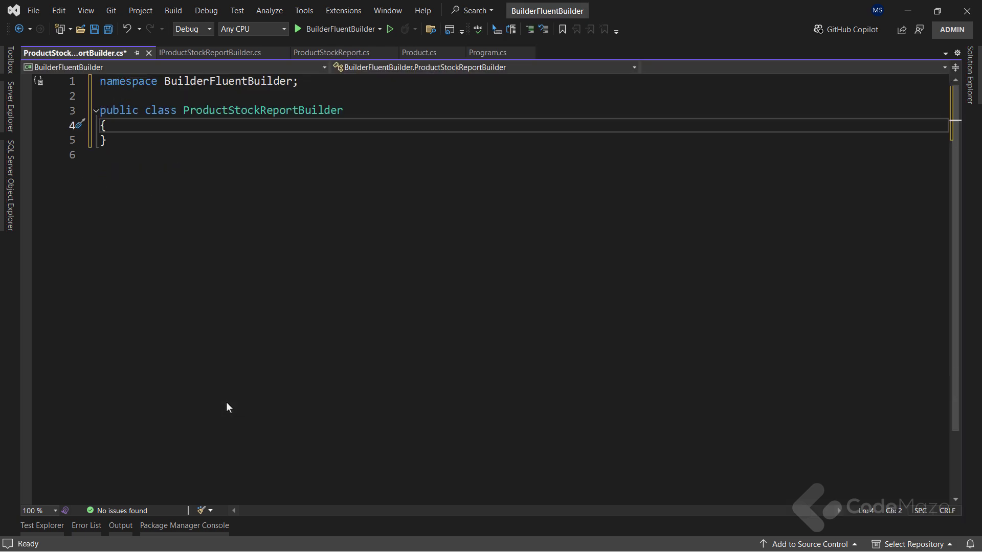
type(": IProductStockReportBuilder")
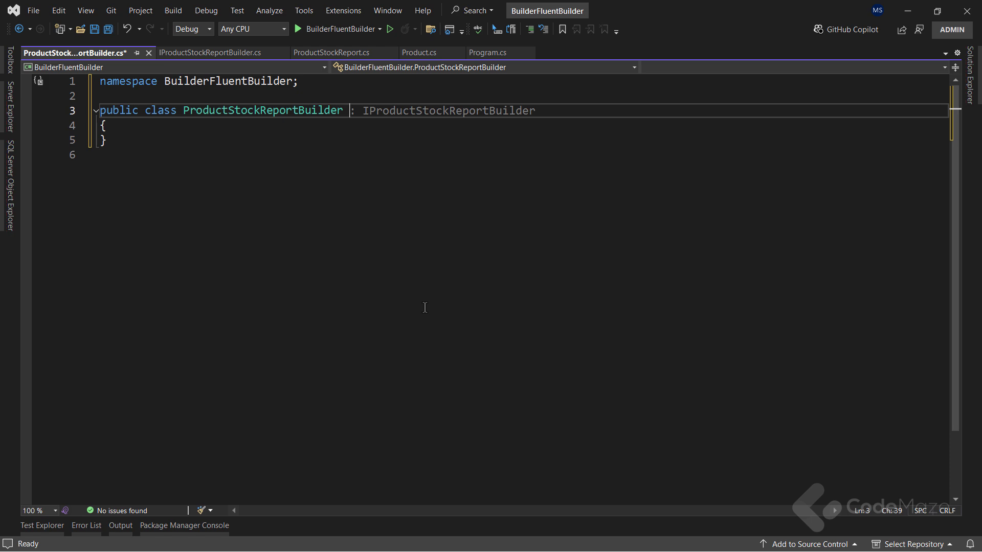
type("IProductStockReportBuilder")
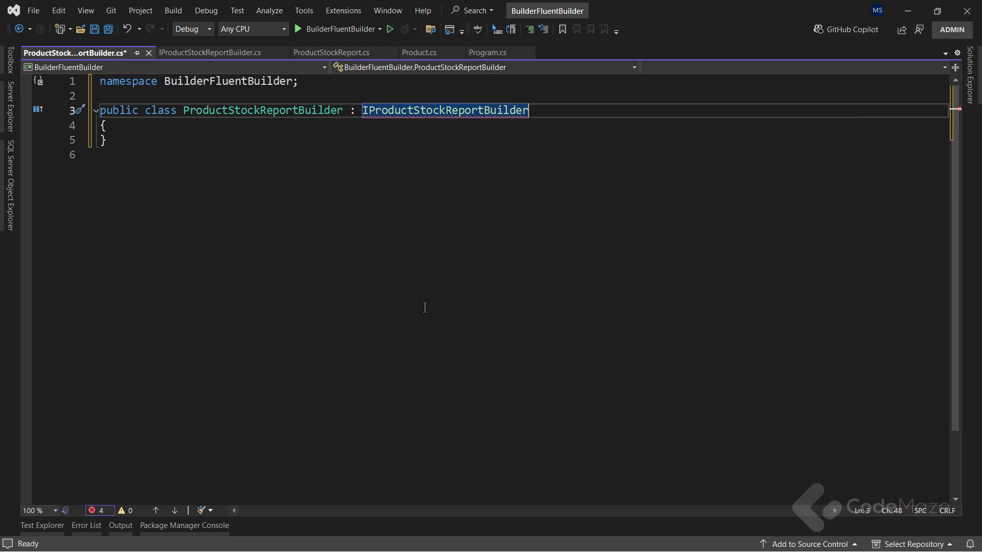
Declare _productStockReport and readonly _products fields and a constructor initialising both
type("private Produc")
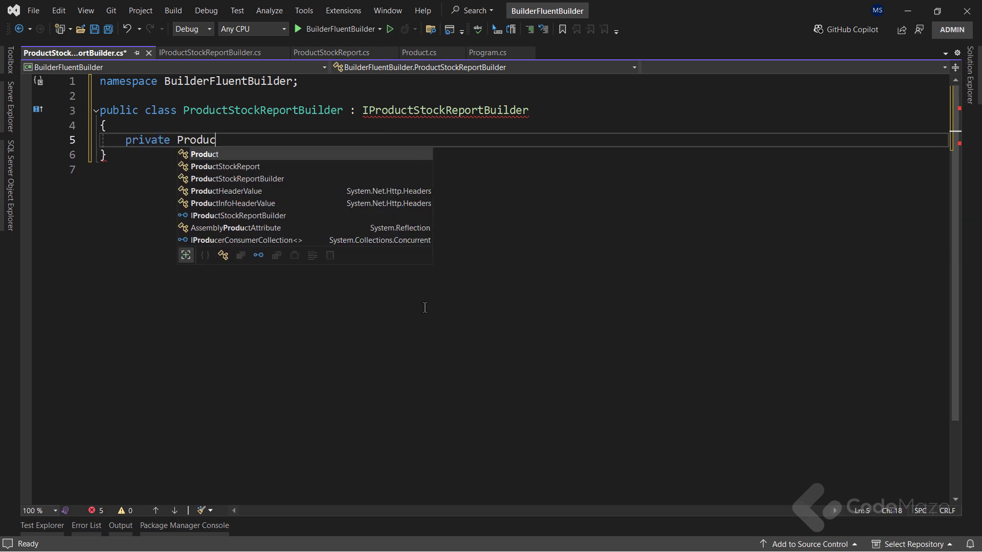
type("StockReport _productStockReport;")
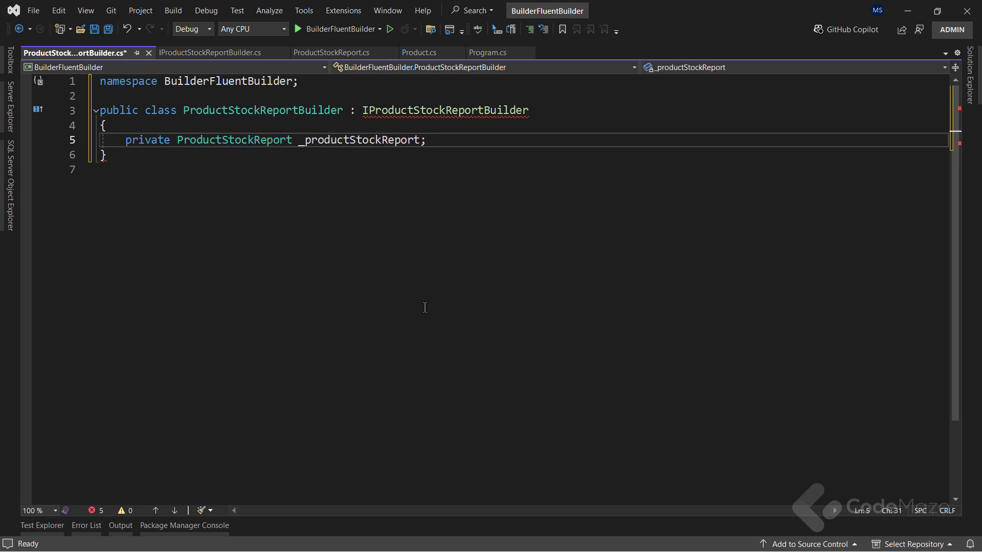
type("private readonly IEnumerable<>")
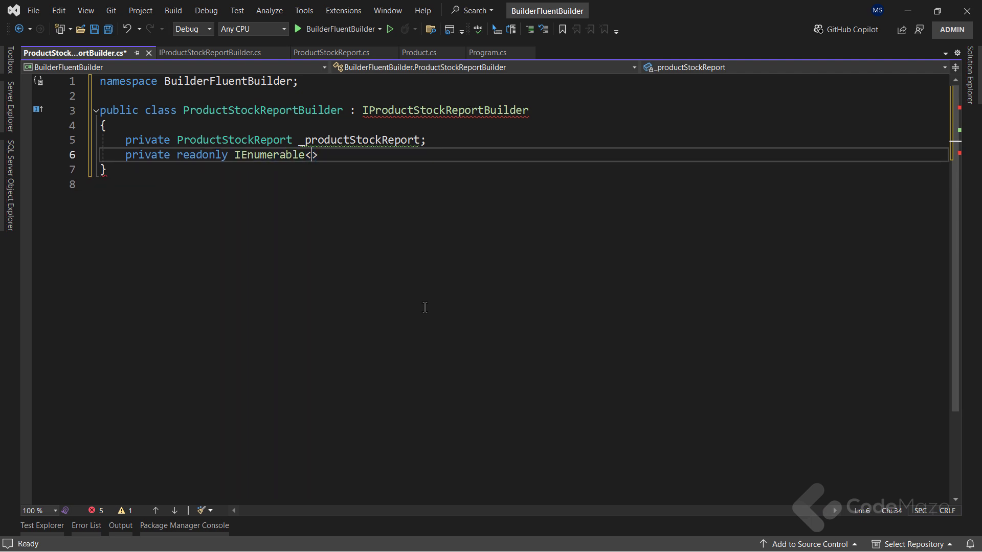
type("Product")
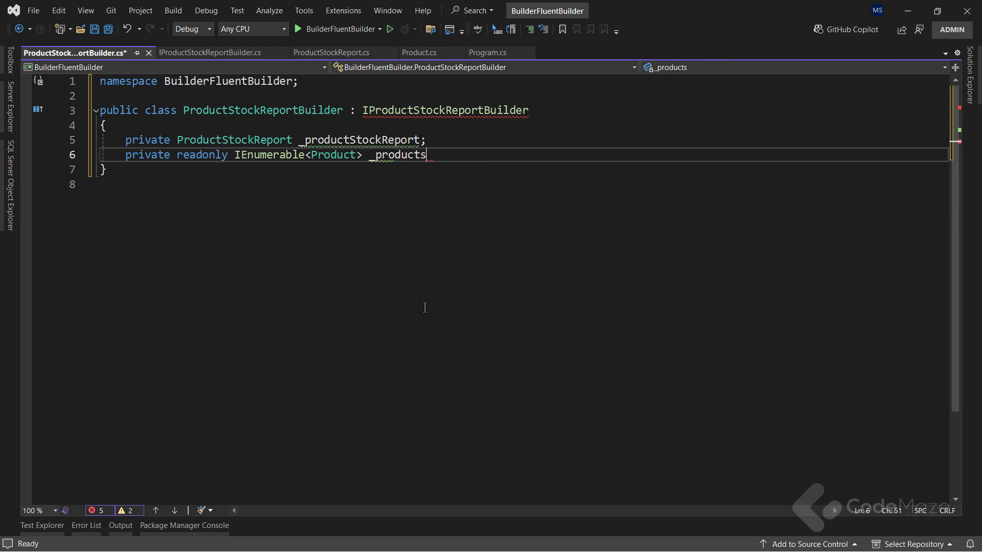
type(";")
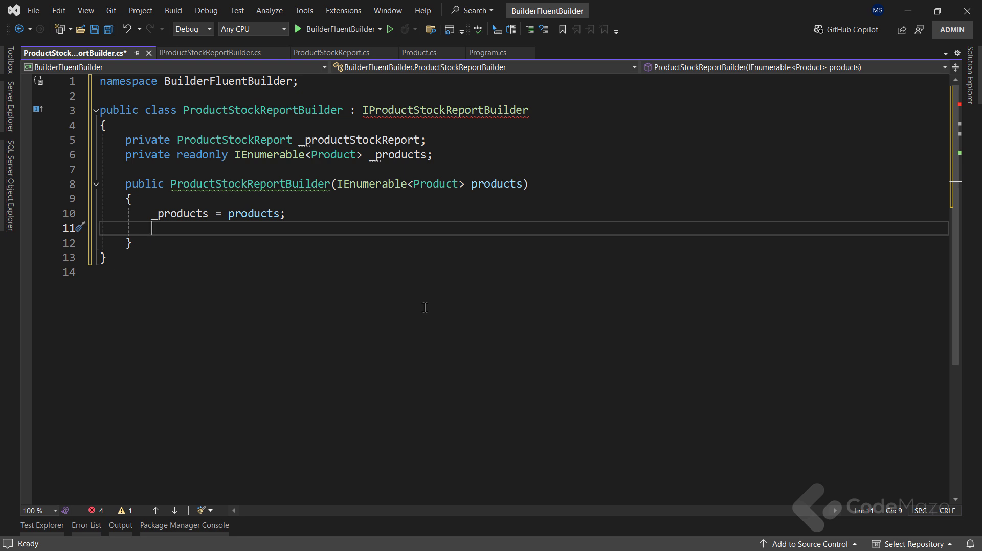
type("_productStockReport = new ProductStockReport();")
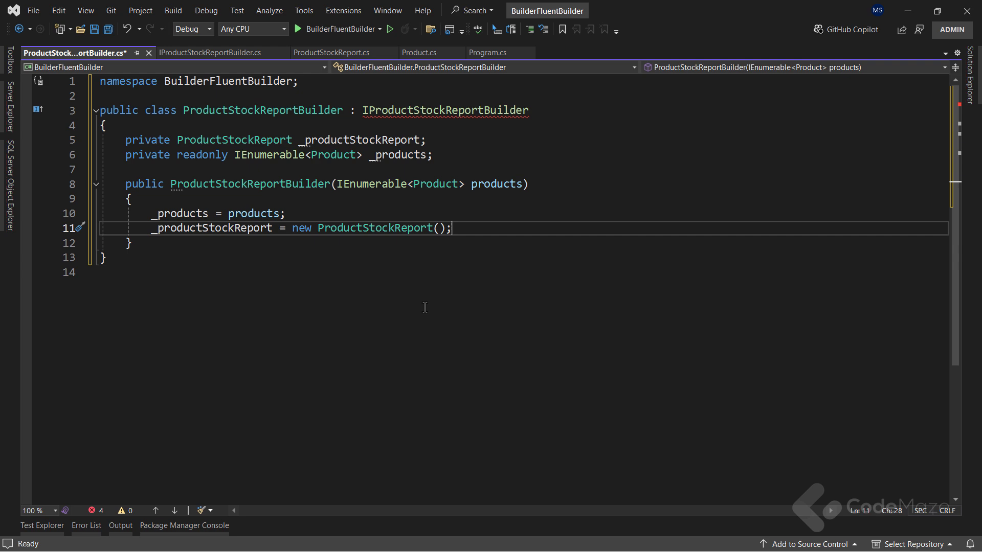
mouse_move(437, 310)
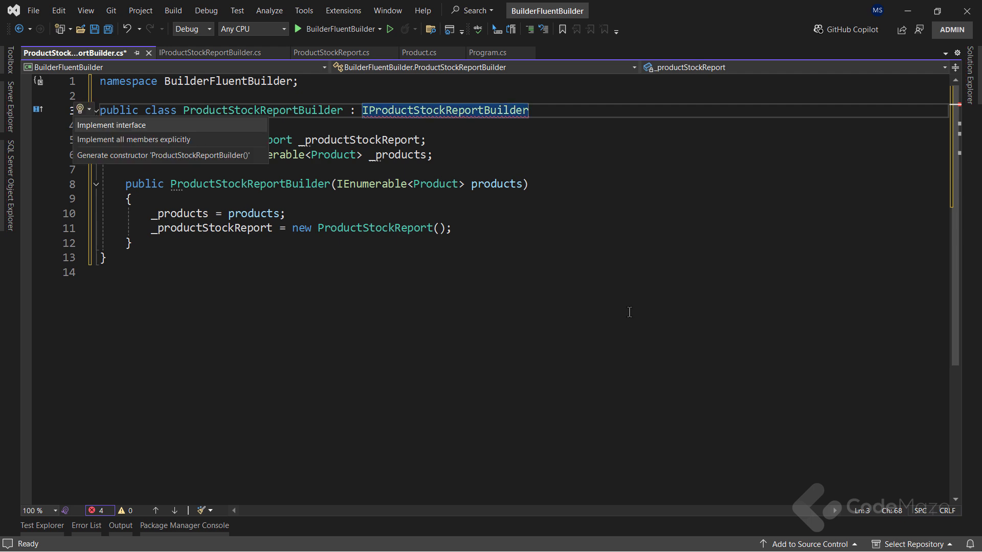
Generate interface stubs; BuildHeader sets HeaderPart to 'STOCK REPORT FOR ALL THE PRODUCTS ON DATE: {DateTime.Now}'
left_click(112, 124)
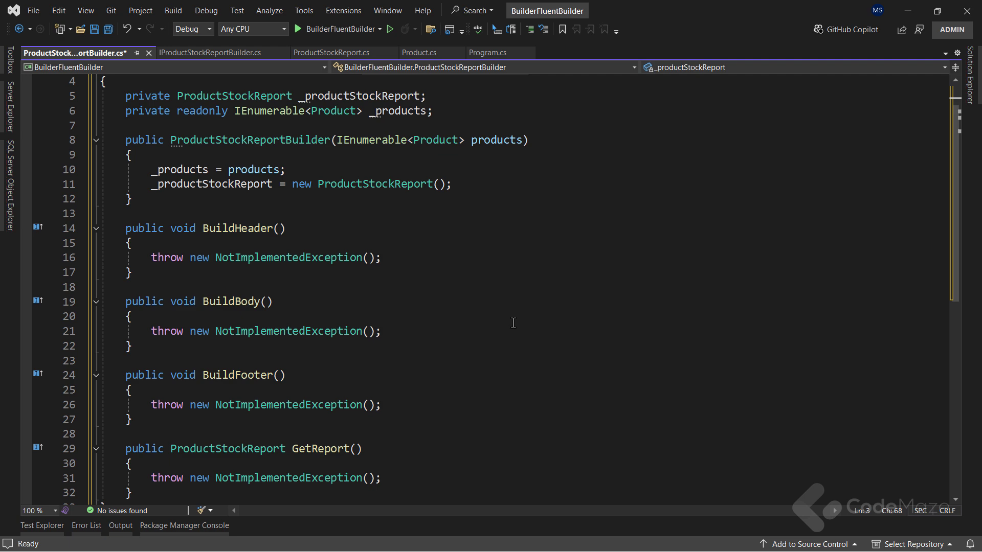
type("_pro")
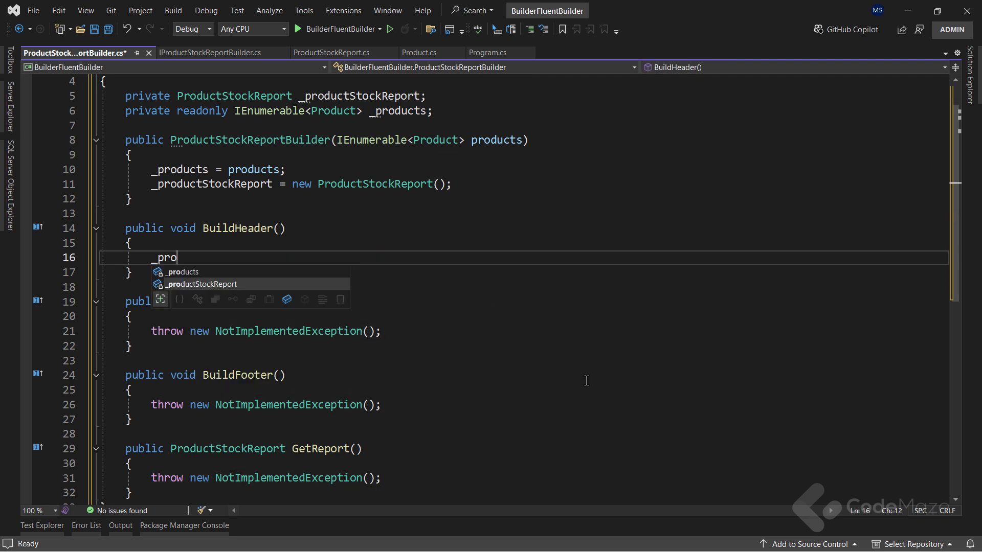
type("ductStockReport.")
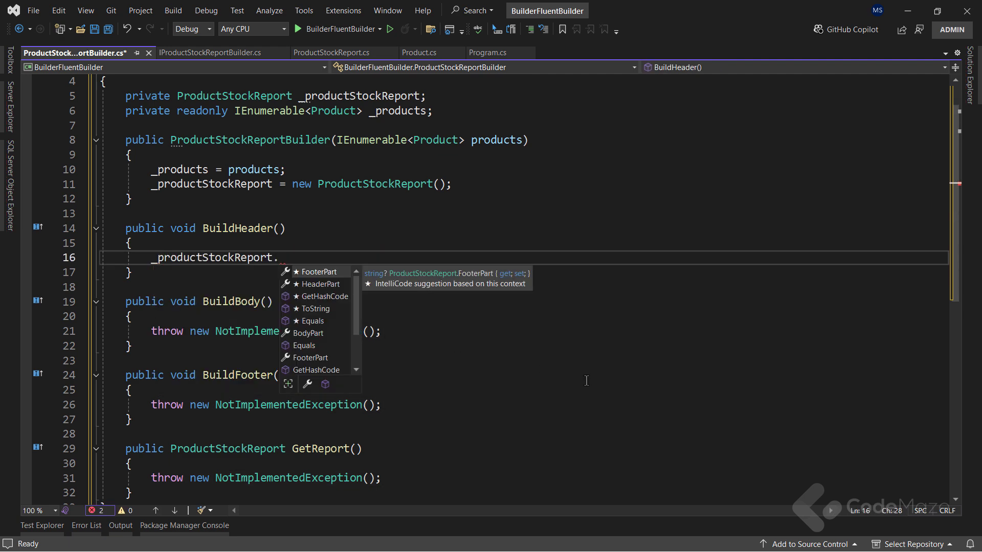
type("HeaderPart =")
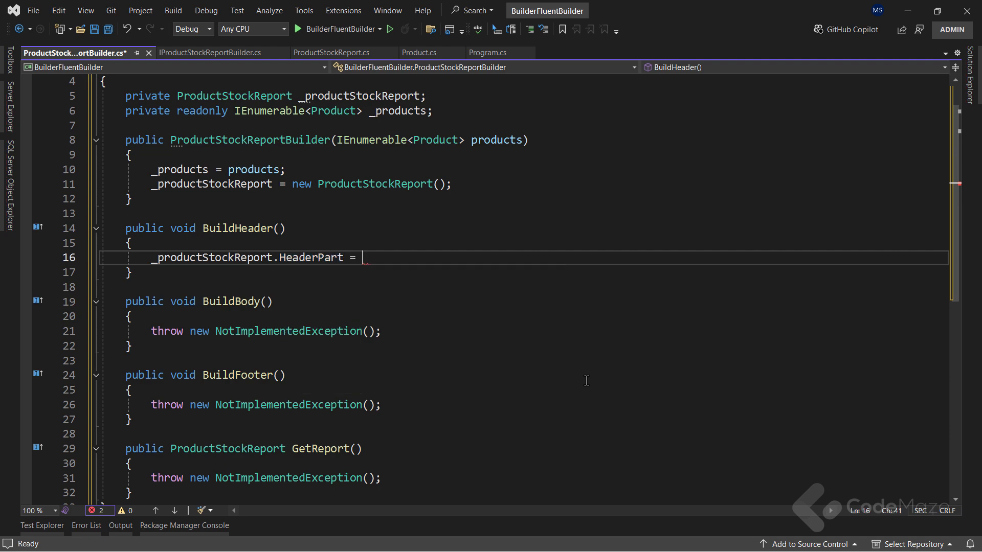
type("$\"STOCK REPORT FOR ALL THE PRODUCTS ON DATE: {DateTime.Now}{Environment.NewLine}\";")
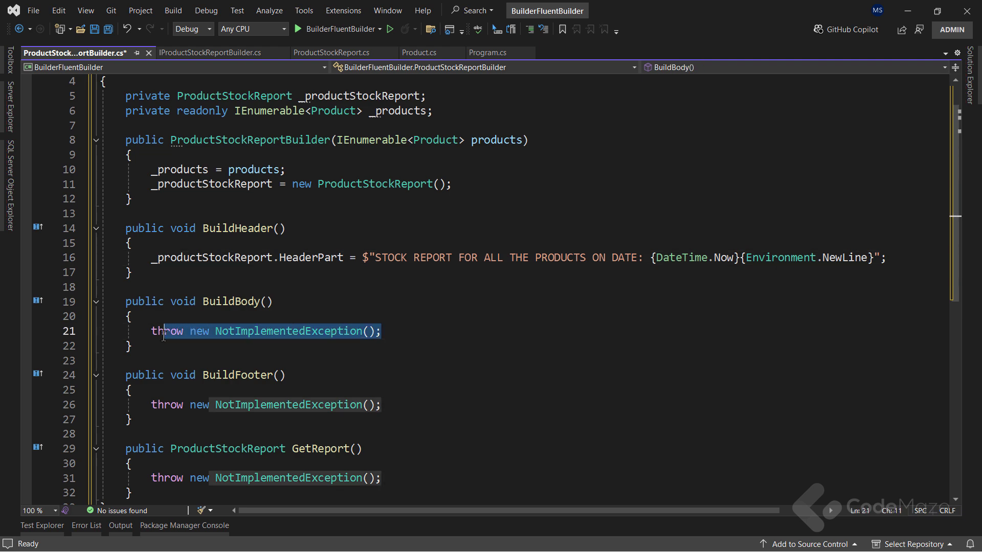
In BuildBody, project products into 'Product name: {p.Name}, product price: {p.Price}' strings
type("var")
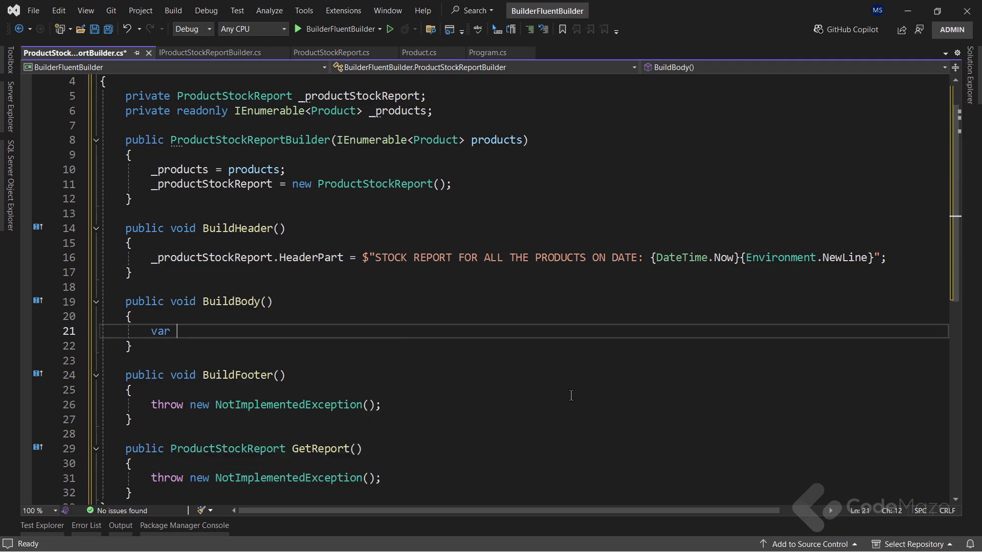
type("products = _products;")
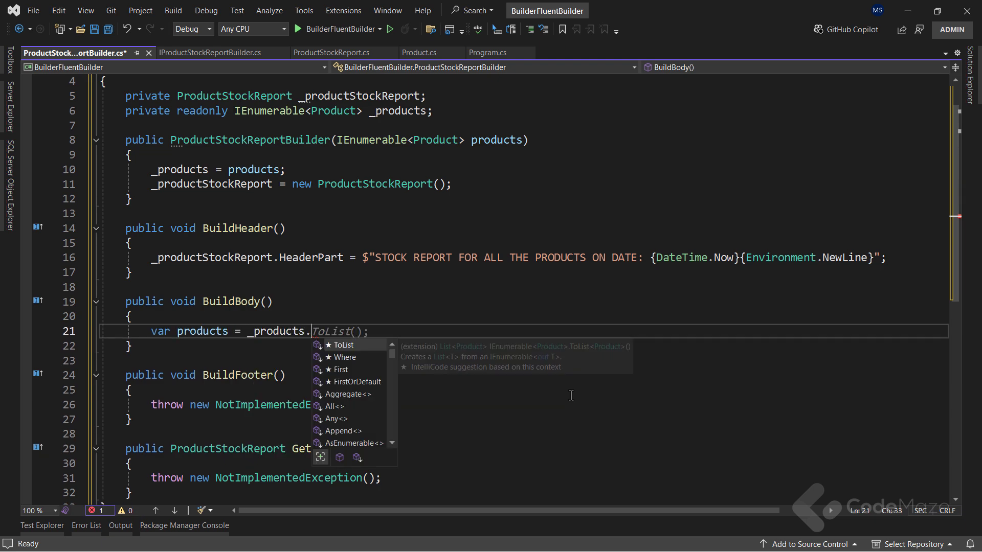
type("Select()")
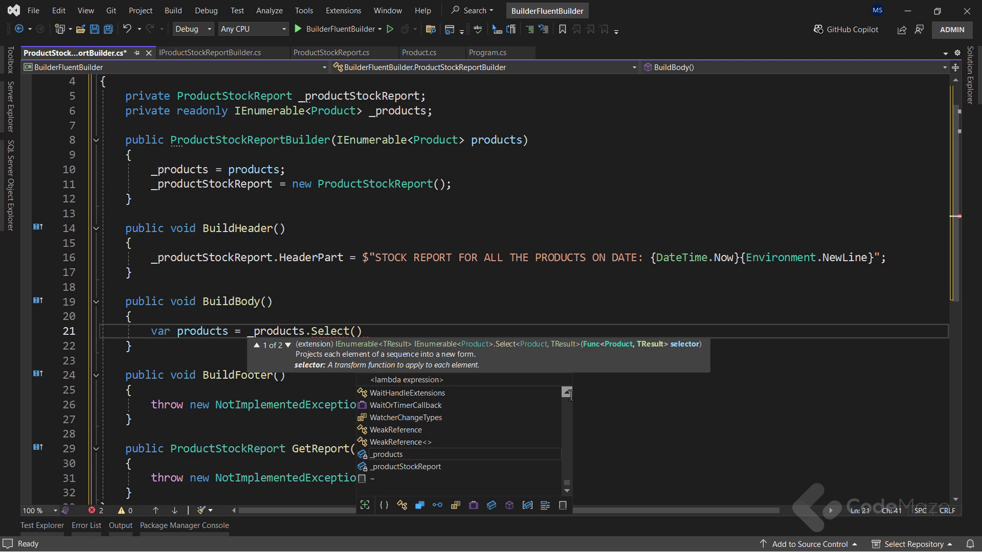
type("p =>")
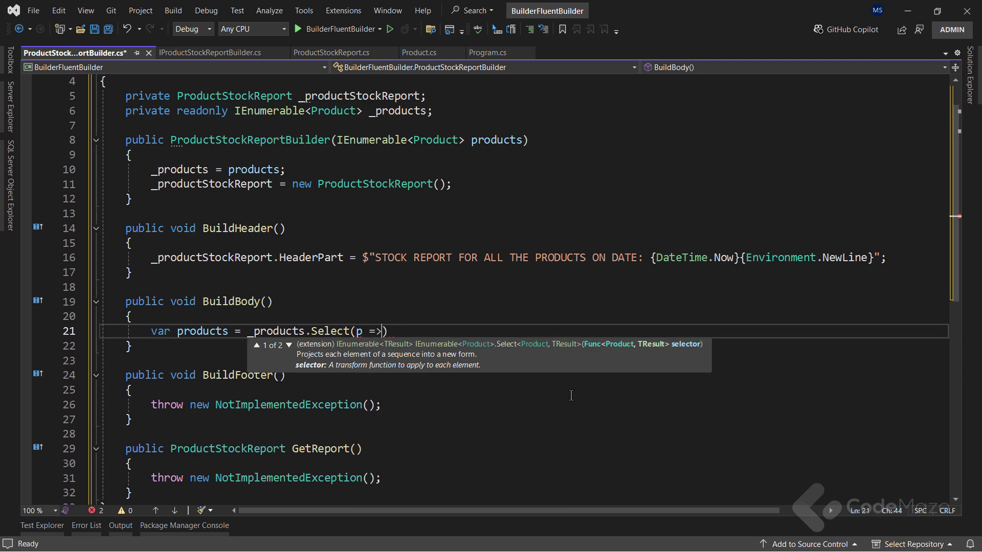
type("$\"Product name: {p.Name}, product price: {p.Price}\"")
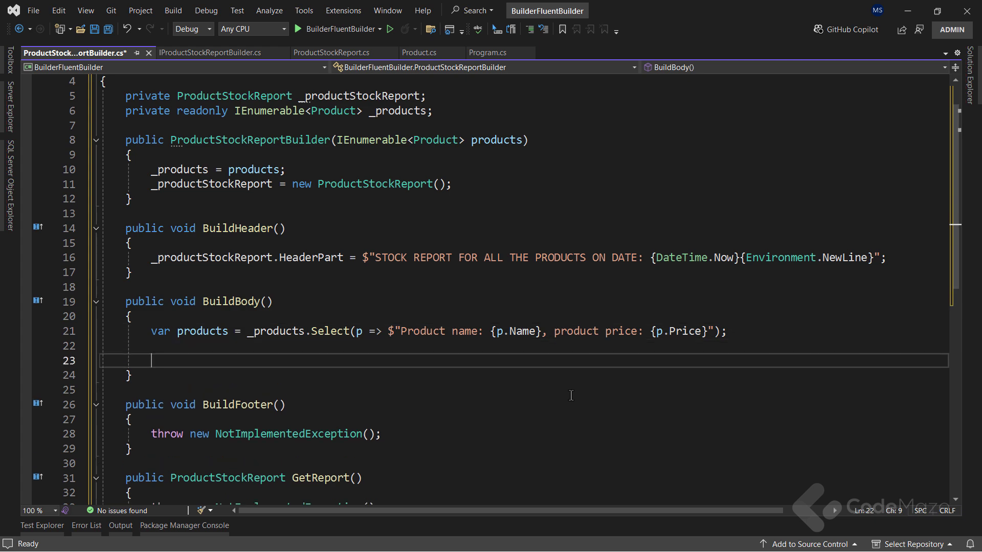
Set BodyPart to those product lines joined with Environment.NewLine
type("_productStockReport")
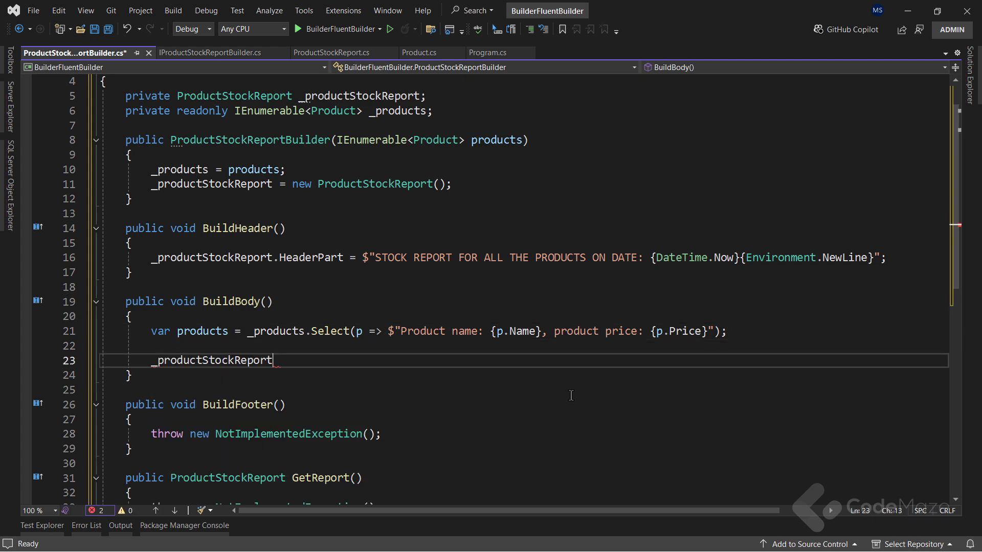
type(".BodyPart")
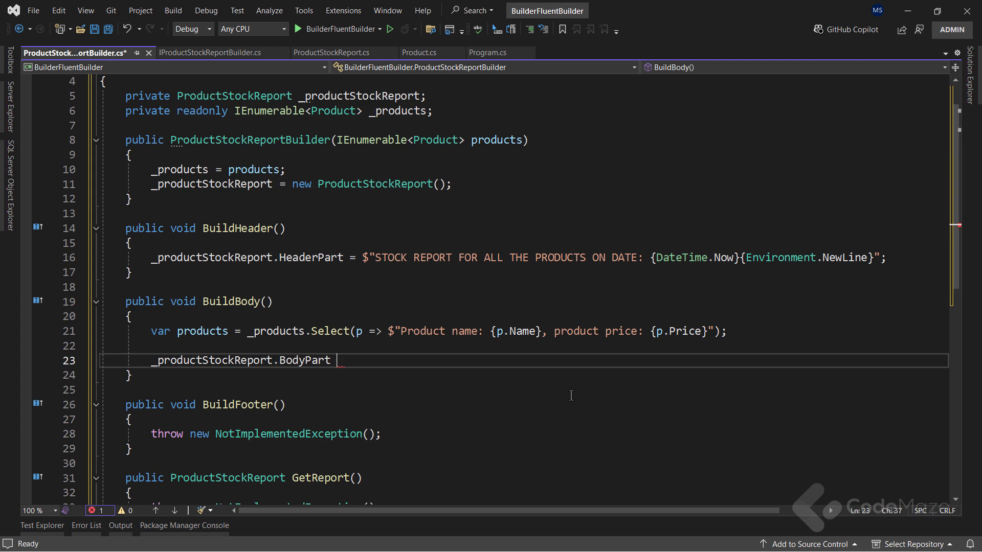
type("= string.j")
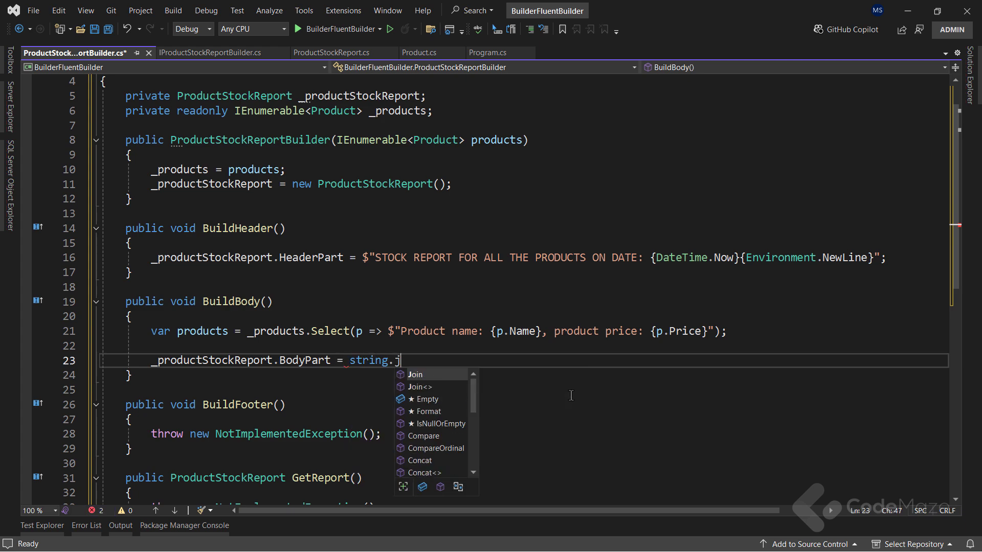
type("Join(En")
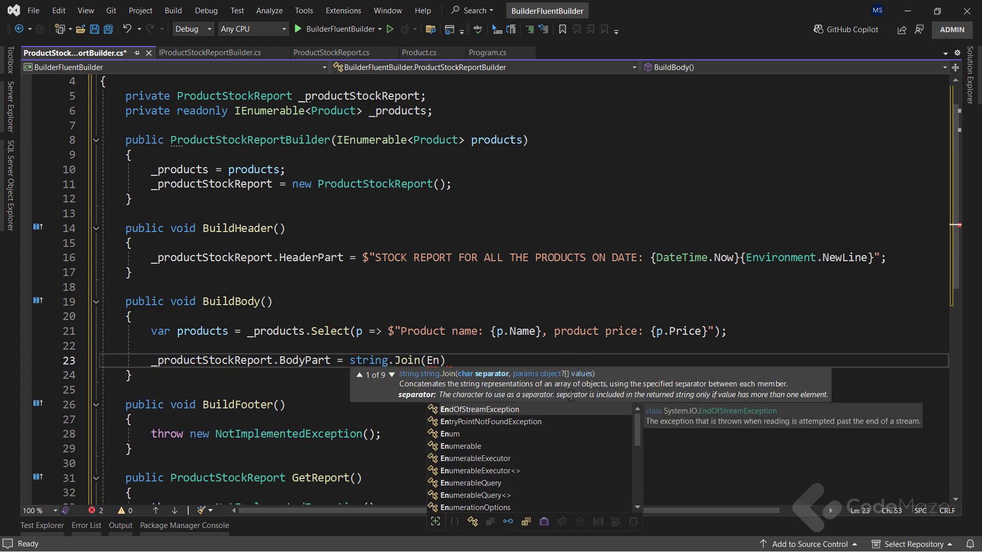
type("vironment.NewLine, products);")
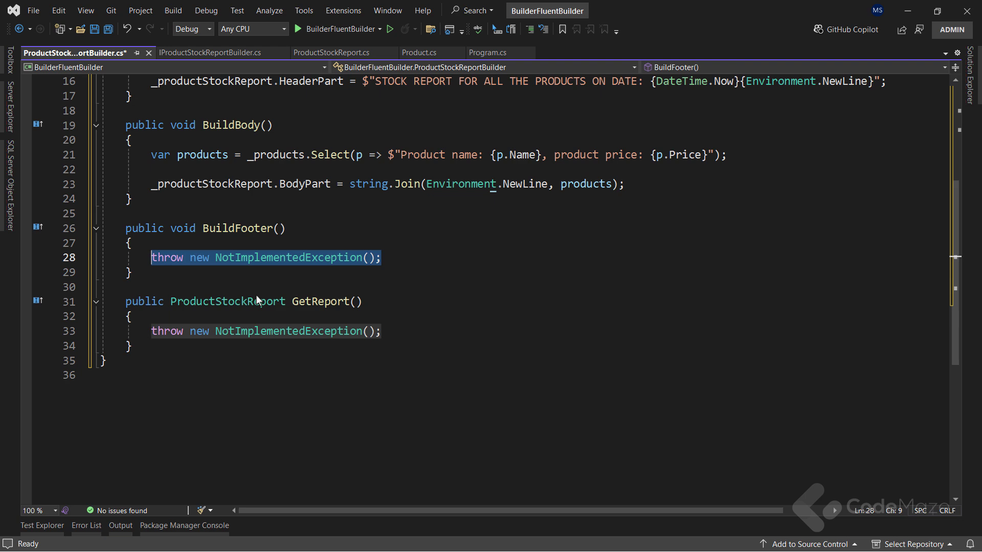
Set FooterPart to a newline followed by 'Report provided by the IT_PRODUCTS company.'
type("_productStockReport")
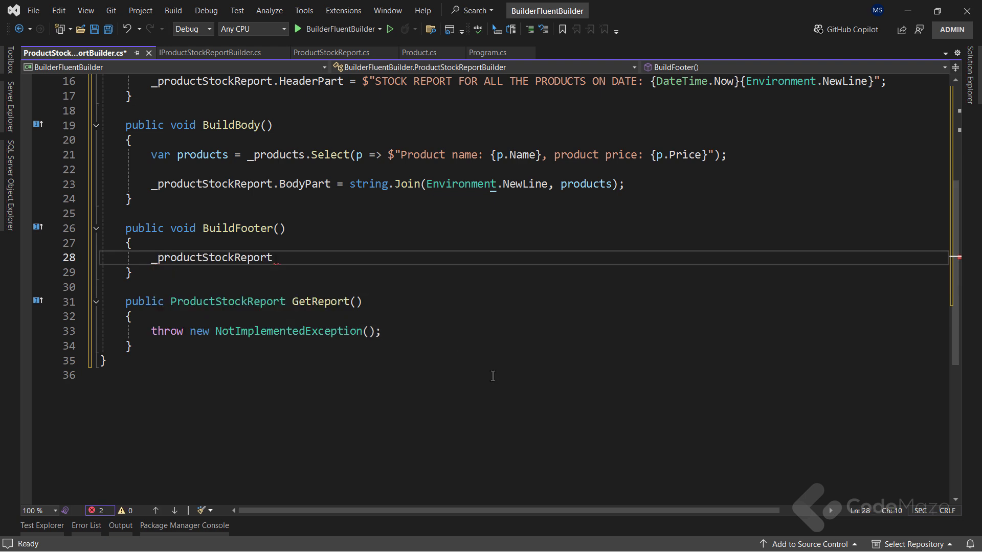
type(".FooterPart")
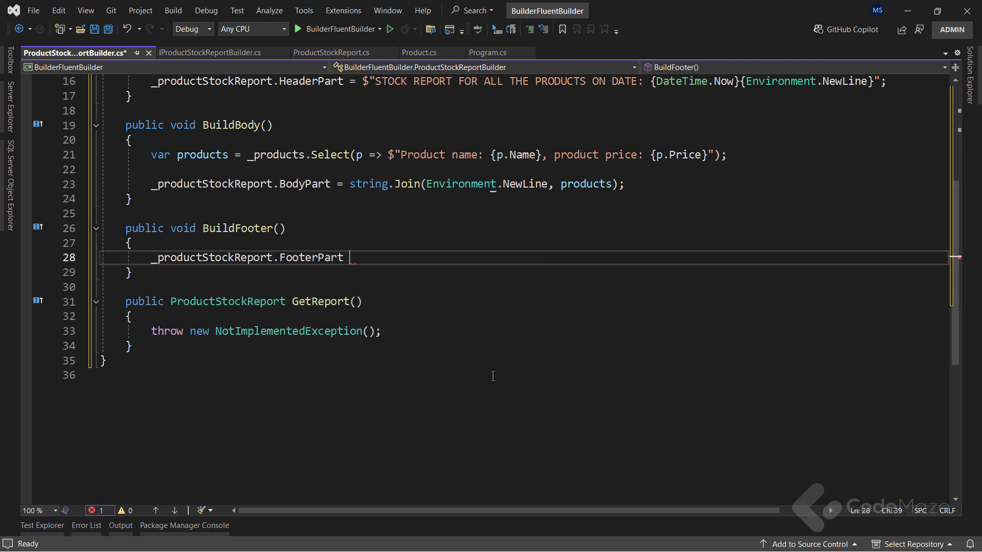
type("= $\"{Environment.NewLine}Report provided by the IT_PRODUCTS company.\";")
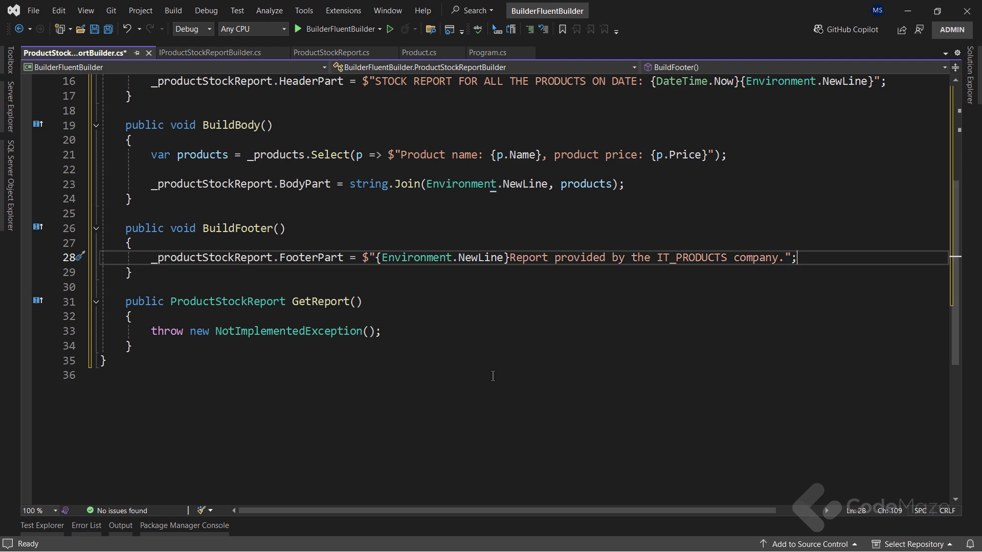
scroll("down", 3)
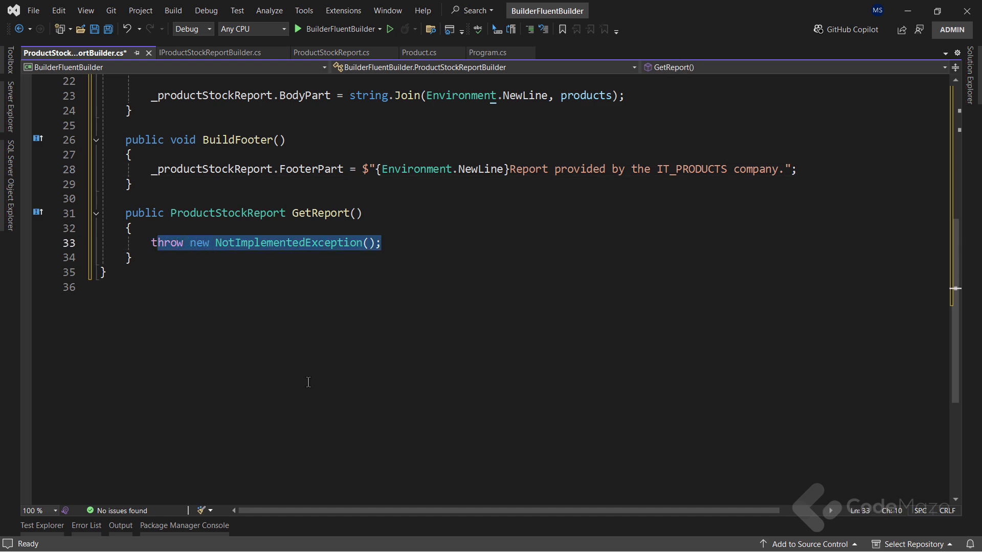
In GetReport, store _productStockReport in a local variable, call Clear(), and return the report
type("var productStockReport = new ProductStockReport();")
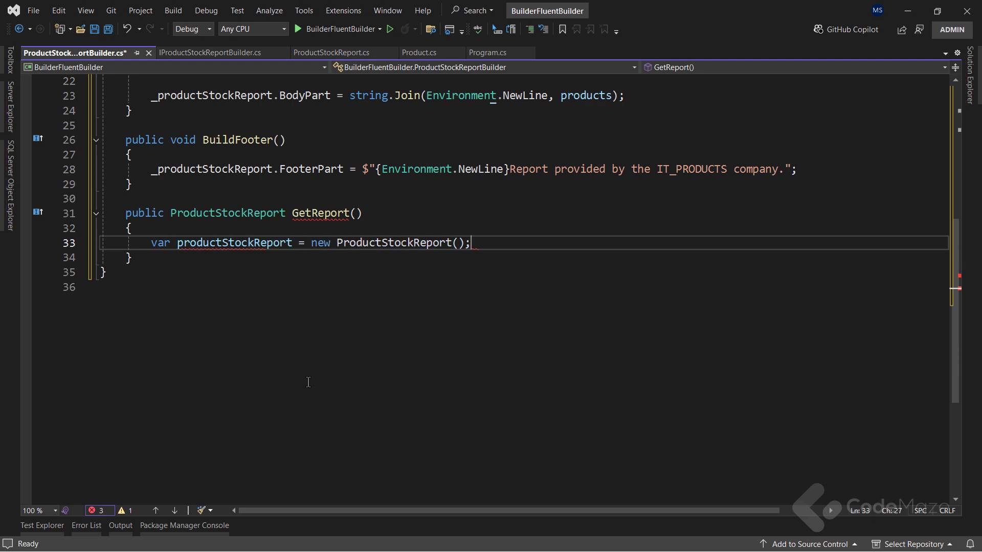
double_click(345, 242)
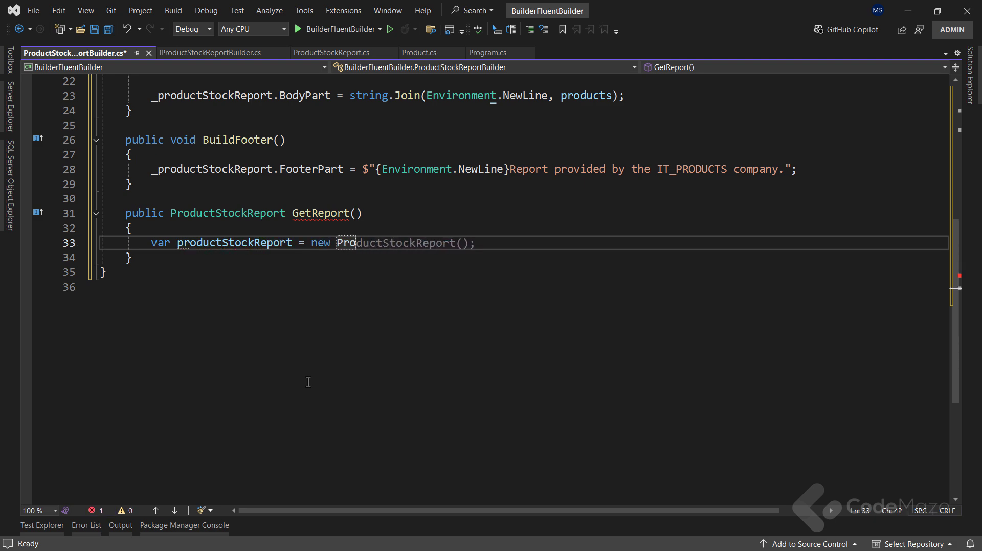
type("_pro")
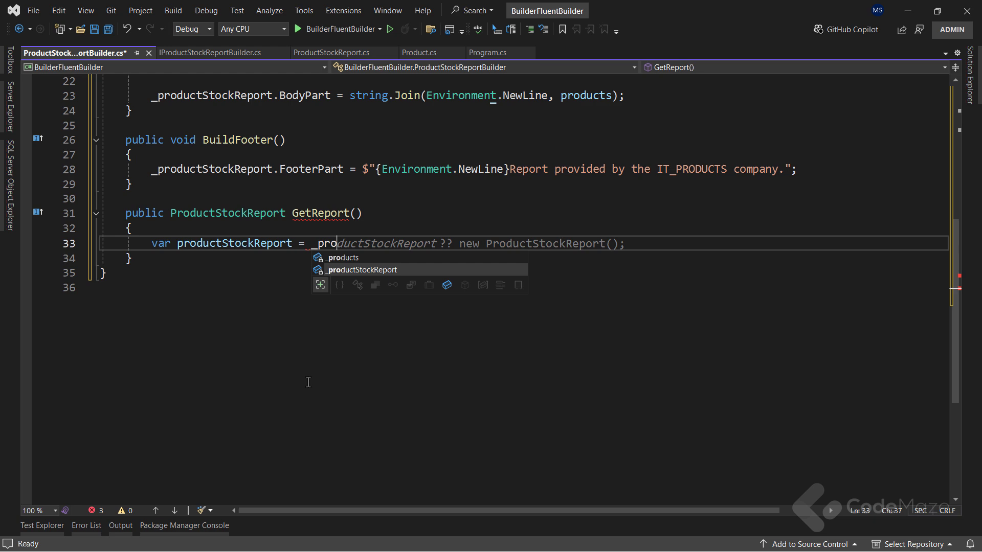
key("Tab")
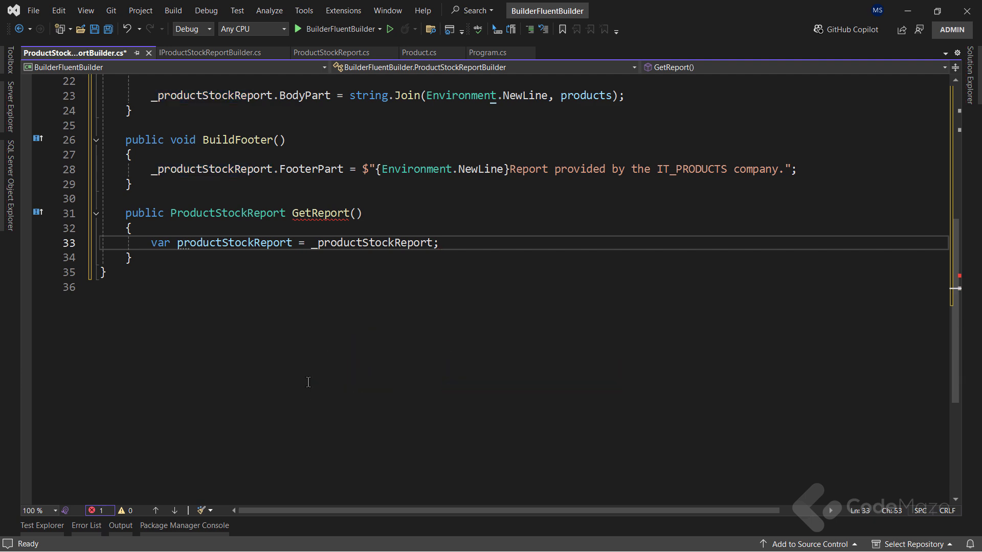
type("C")
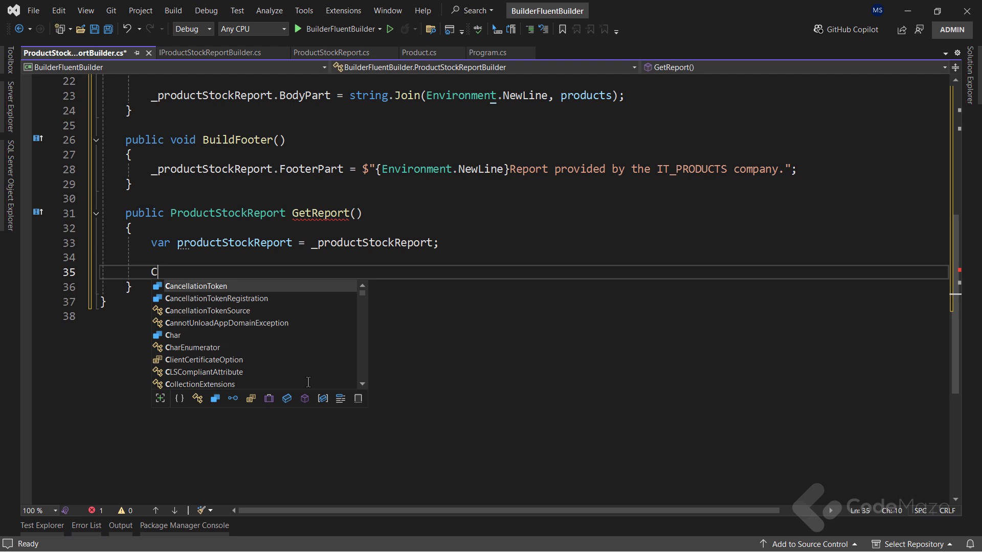
type("lear();")
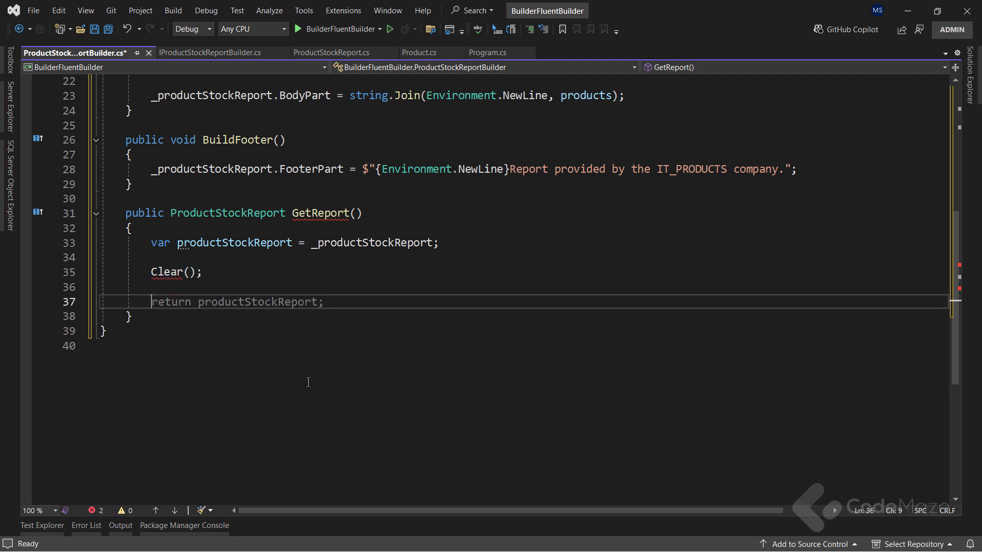
double_click(170, 301)
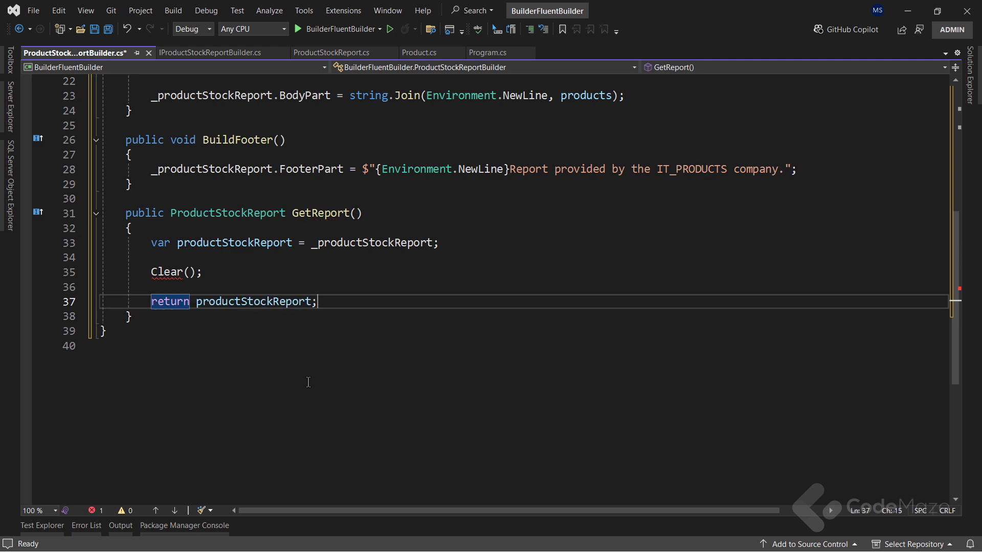
type("private void Clear() {")
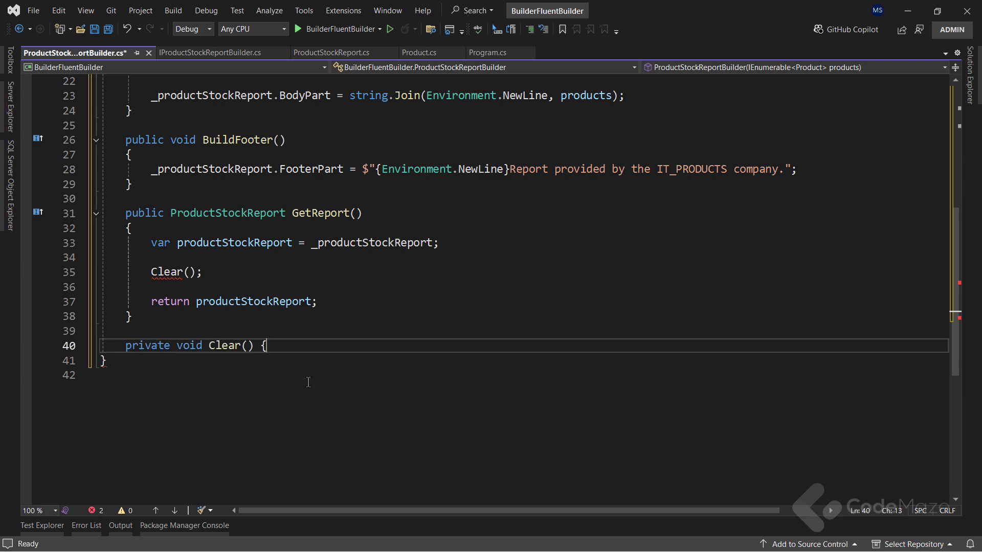
Write Clear() as '=> _productStockReport = new ProductStockReport();' and save the builder file
type("=>")
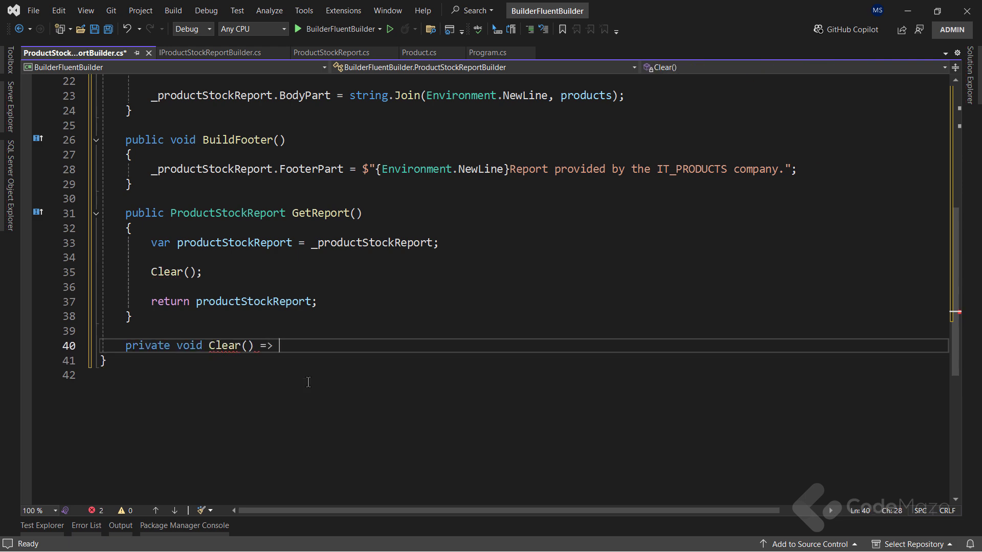
type("_p")
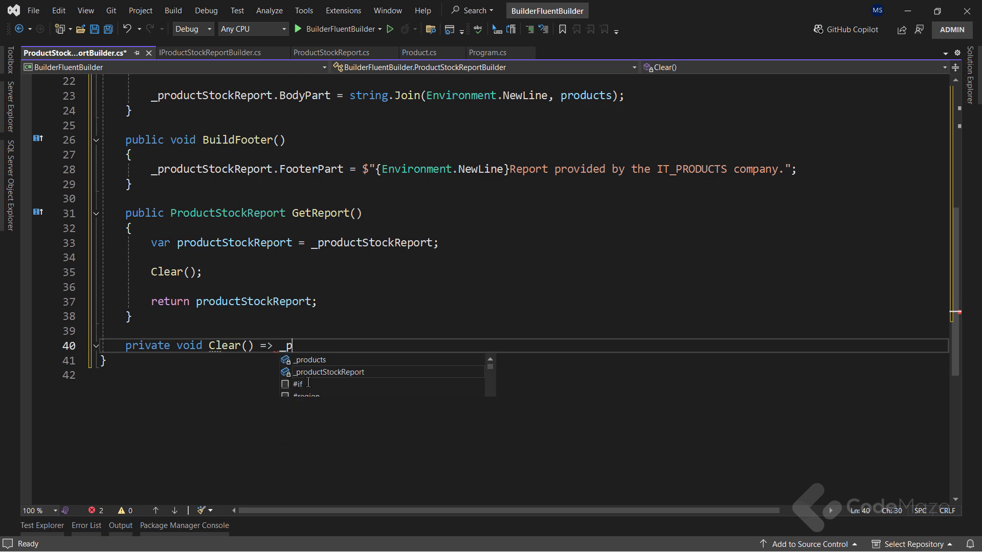
type("productStockReport =")
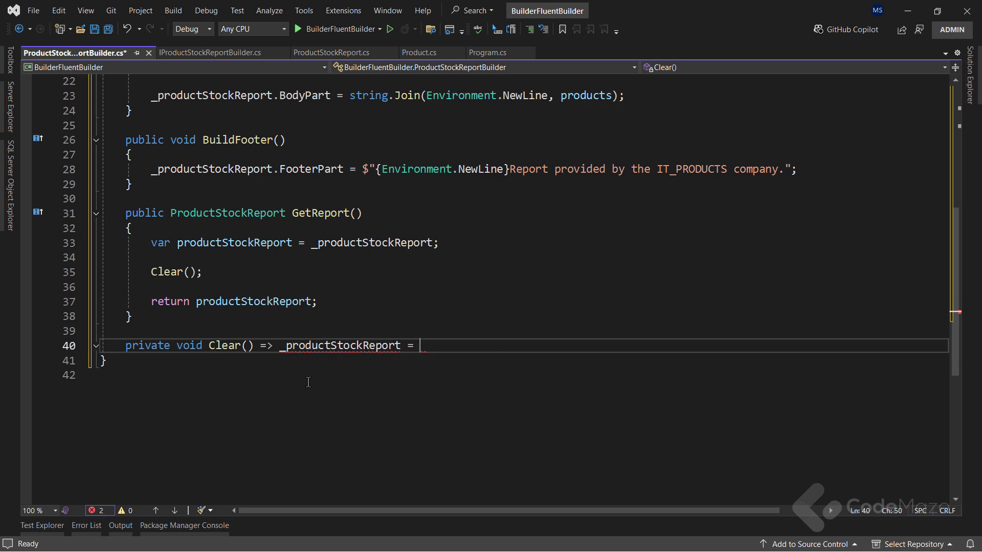
type("new ProductStockReport()")
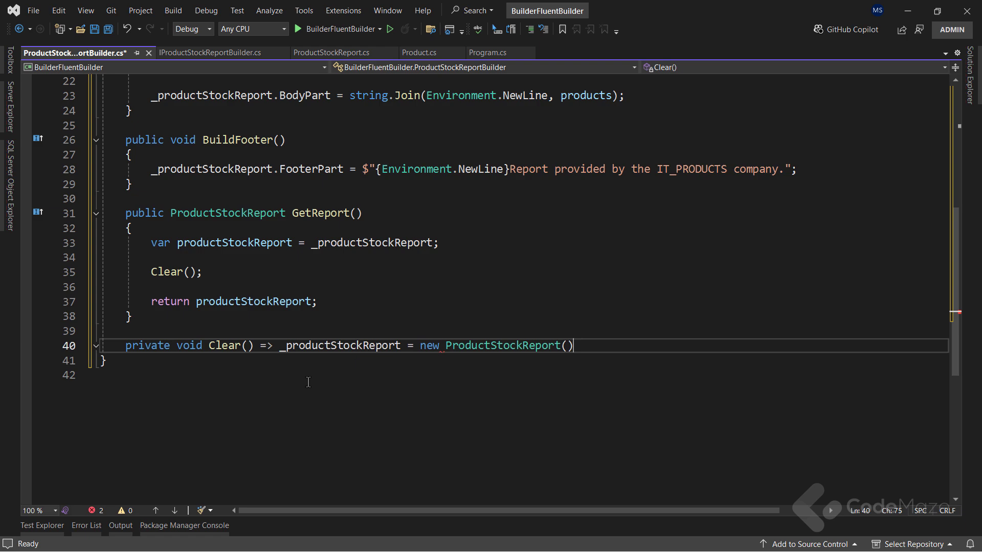
type(";")
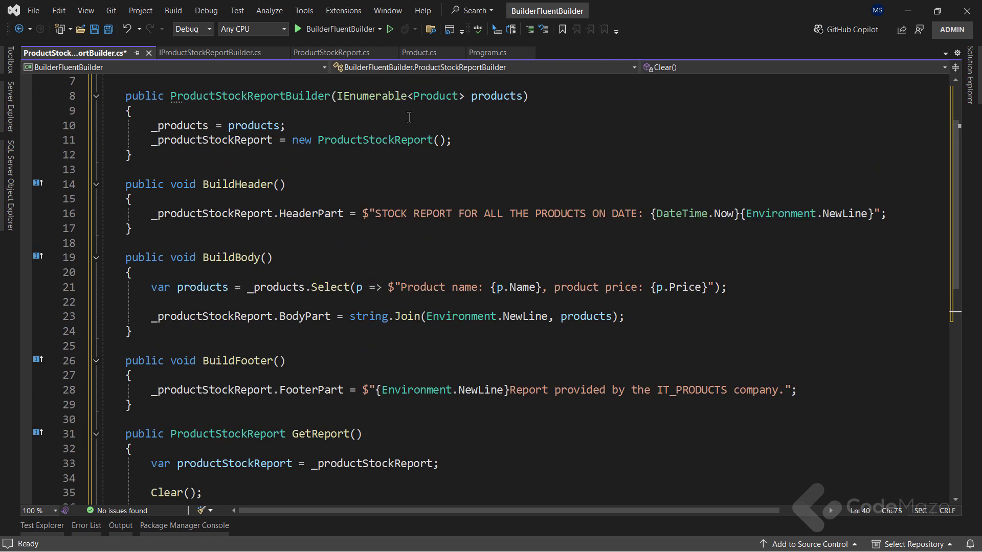
mouse_move(499, 257)
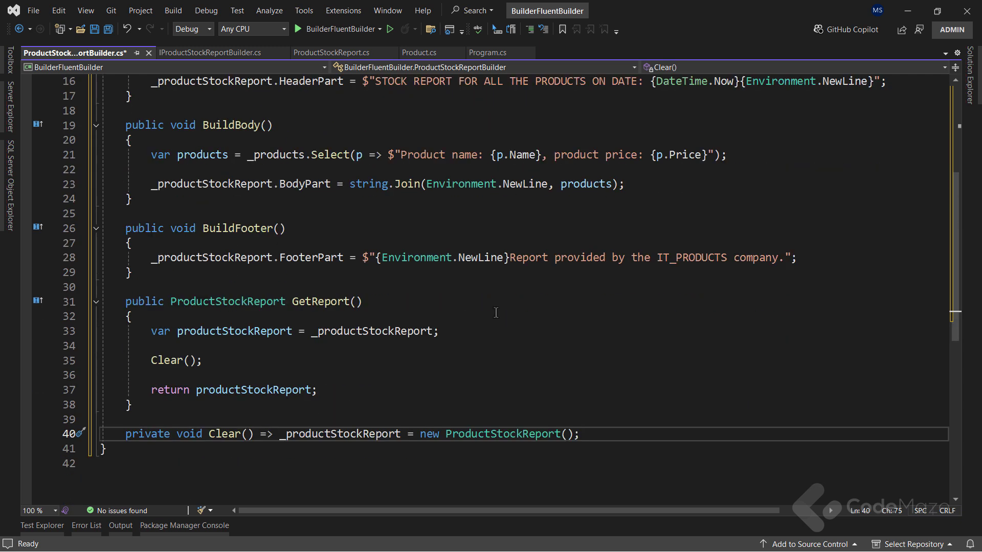
mouse_move(166, 373)
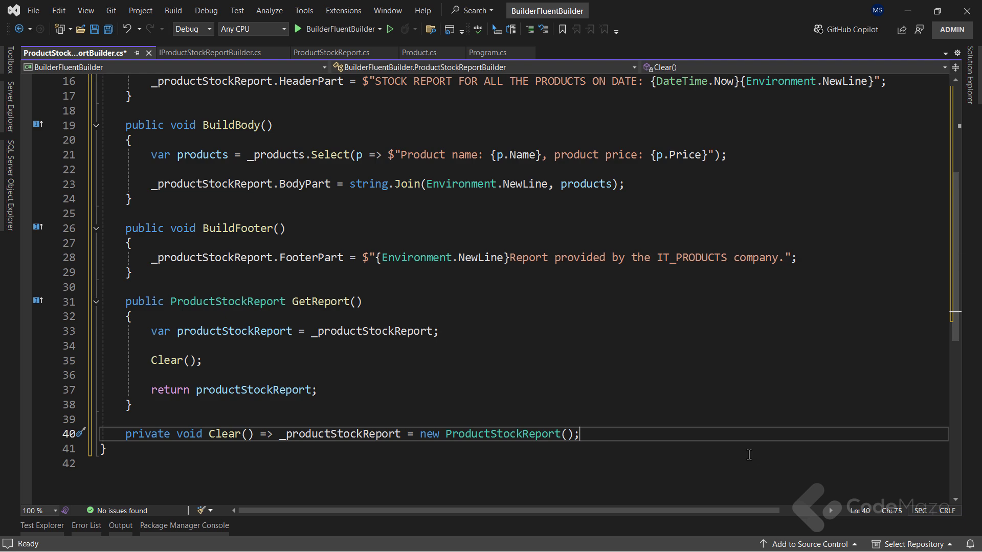
key("ctrl+s")
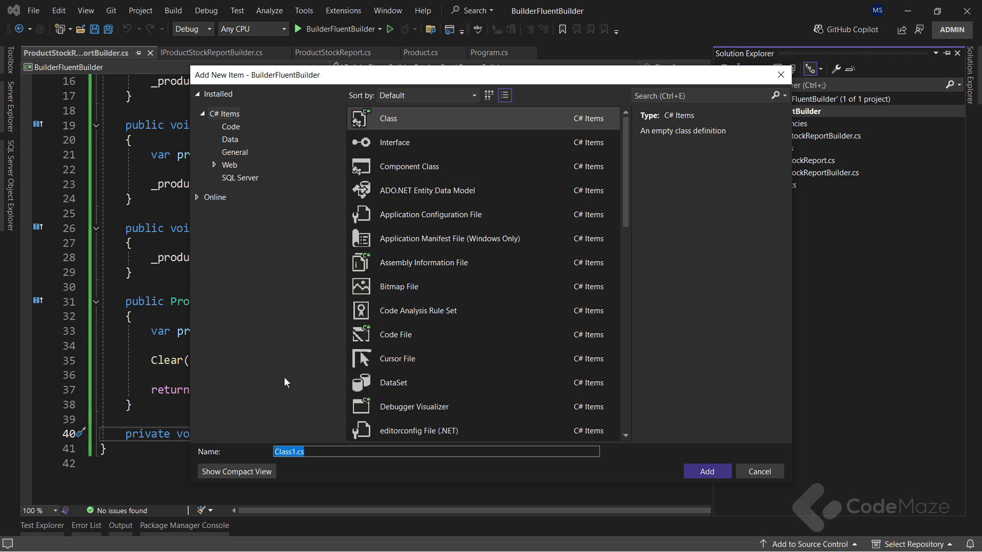
Create the ProductStockReportDirector class with a private IProductStockReportBuilder _builder field
type("ProductStockReportDire")
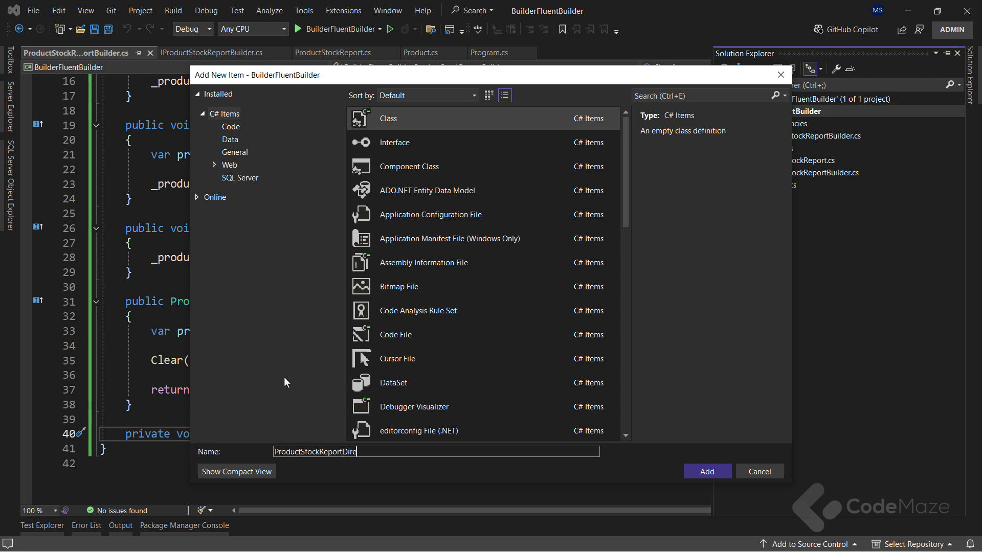
left_click(706, 470)
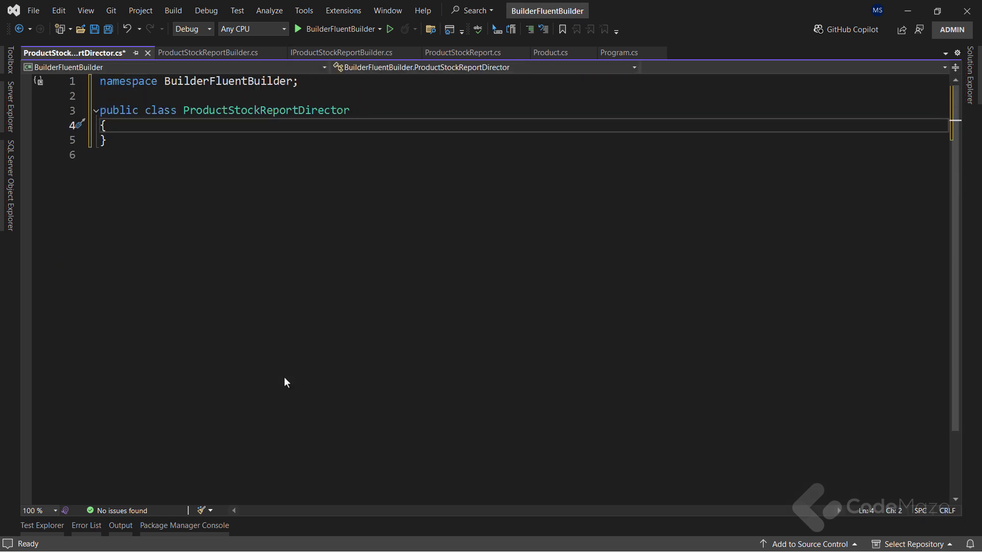
type("private readonly")
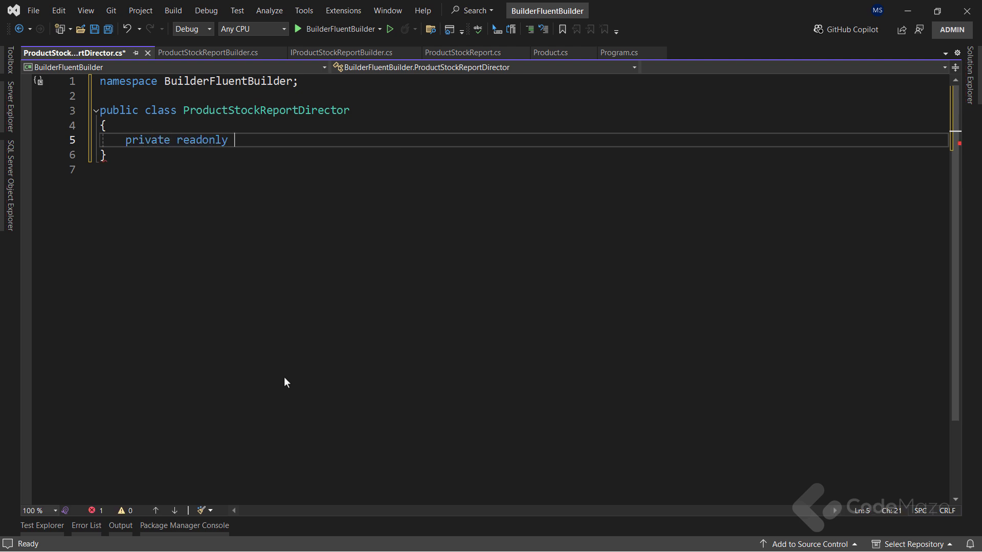
type("I")
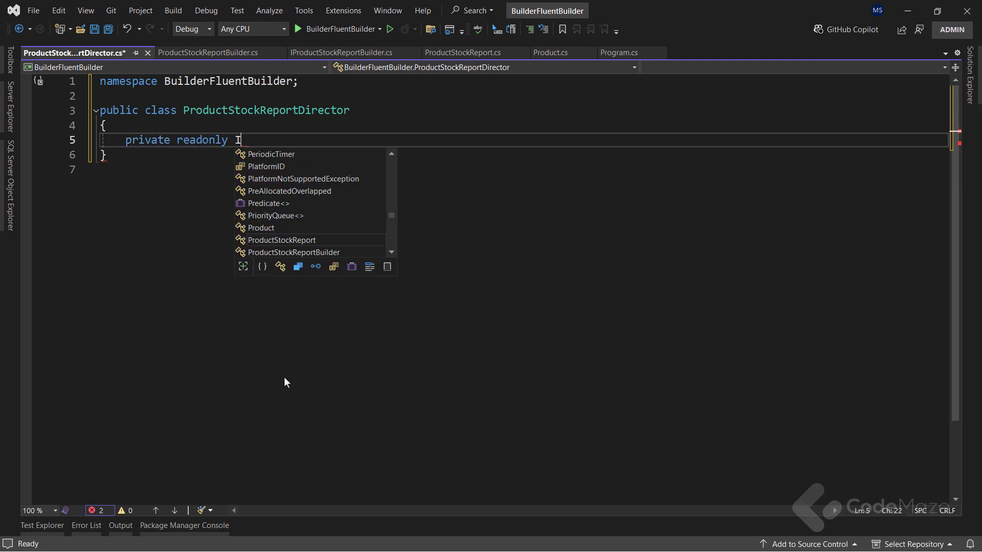
type("ProductStockReportBuilder _builder;")
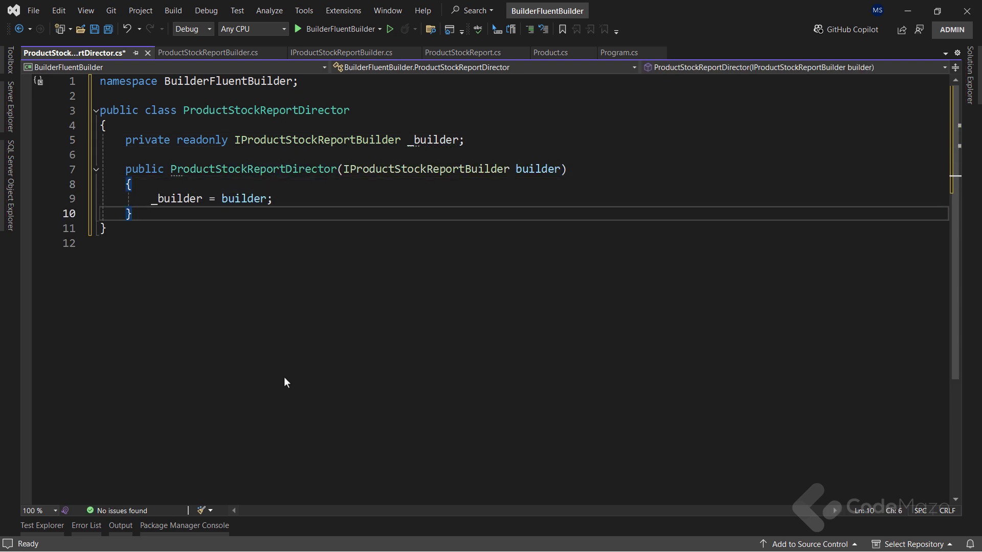
Add a constructor and BuildStockReport calling BuildHeader, BuildBody and BuildFooter, then save
type("public void Buil")
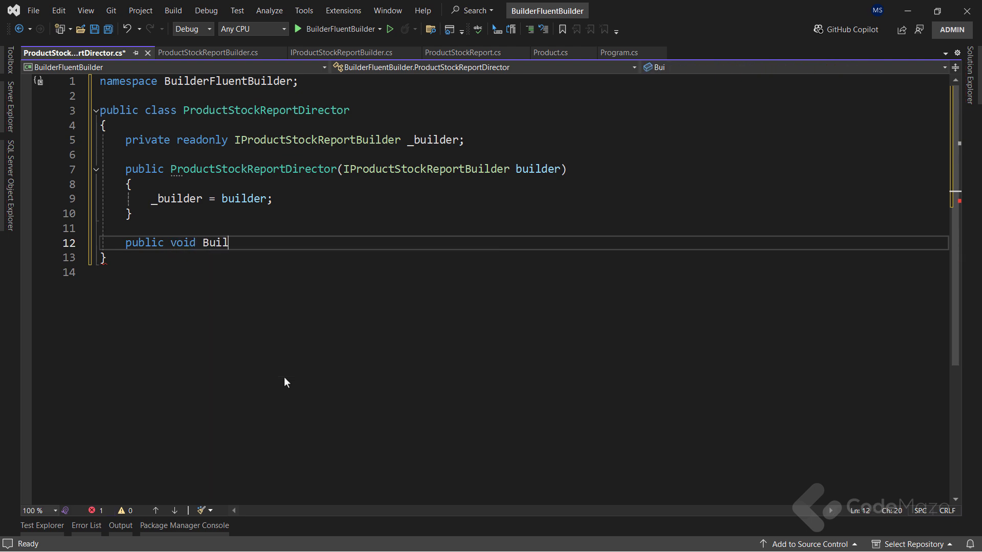
type("dStockReport(")
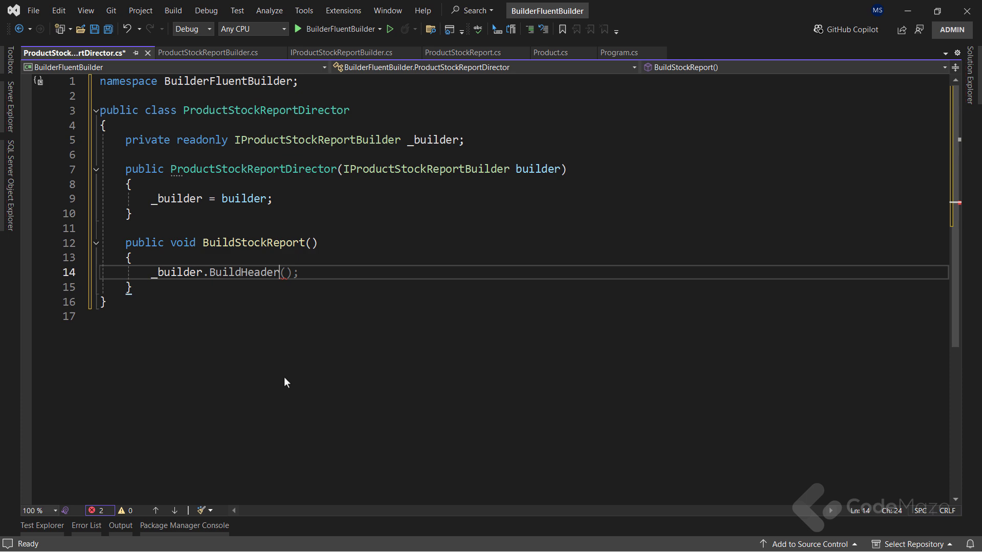
type("_builder.BuildBody();")
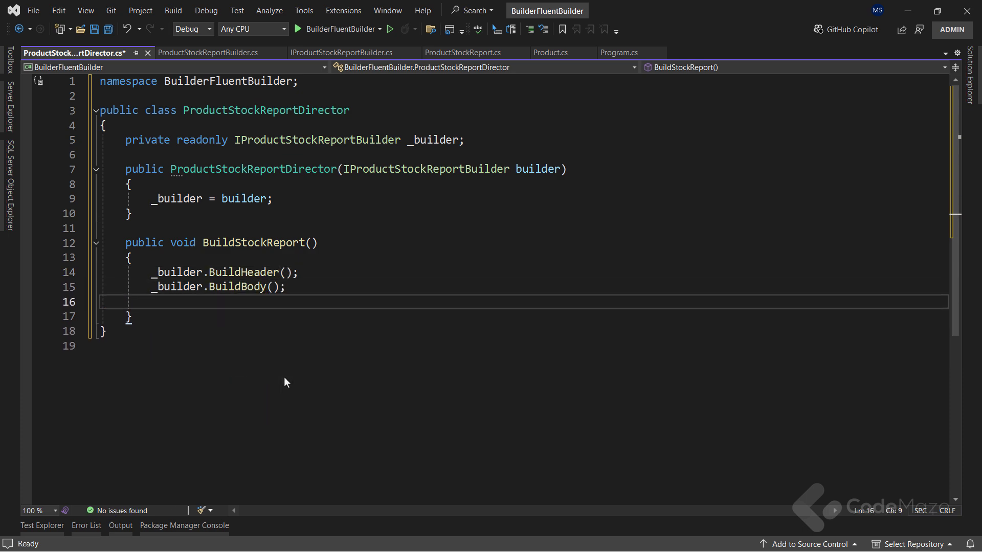
type("_builder.BuildFooter();")
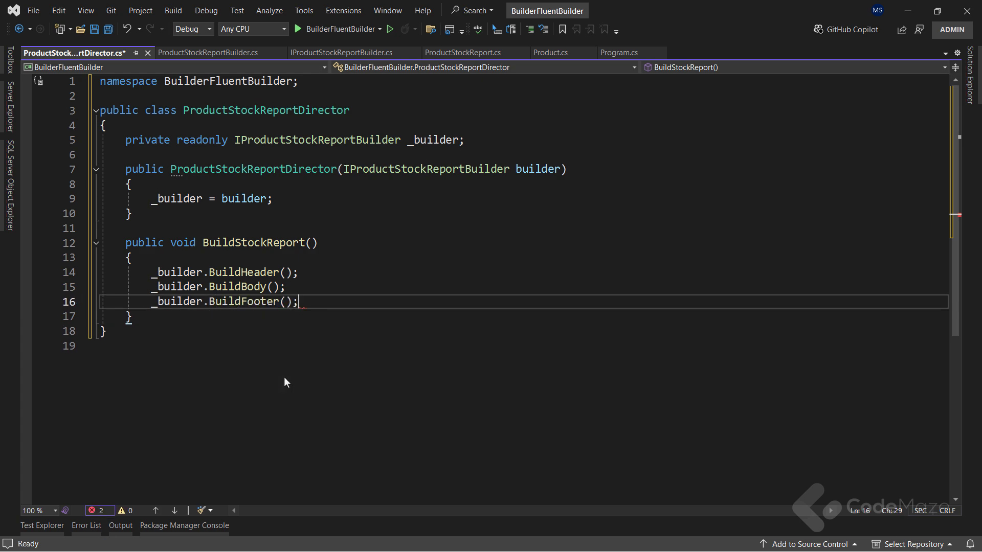
key("ctrl+s")
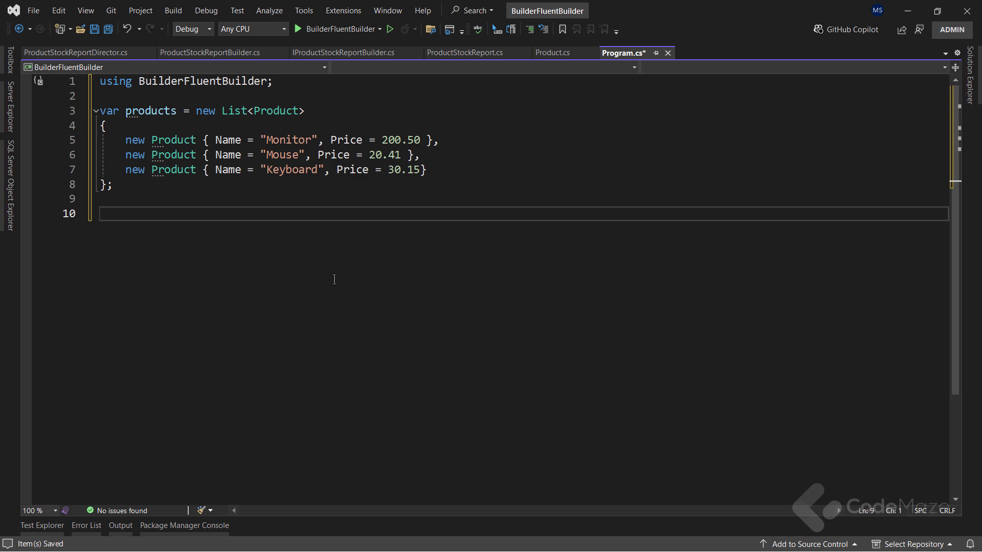
Declare var builder = new ProductStockReportBuilder() in Program.cs
type("var b")
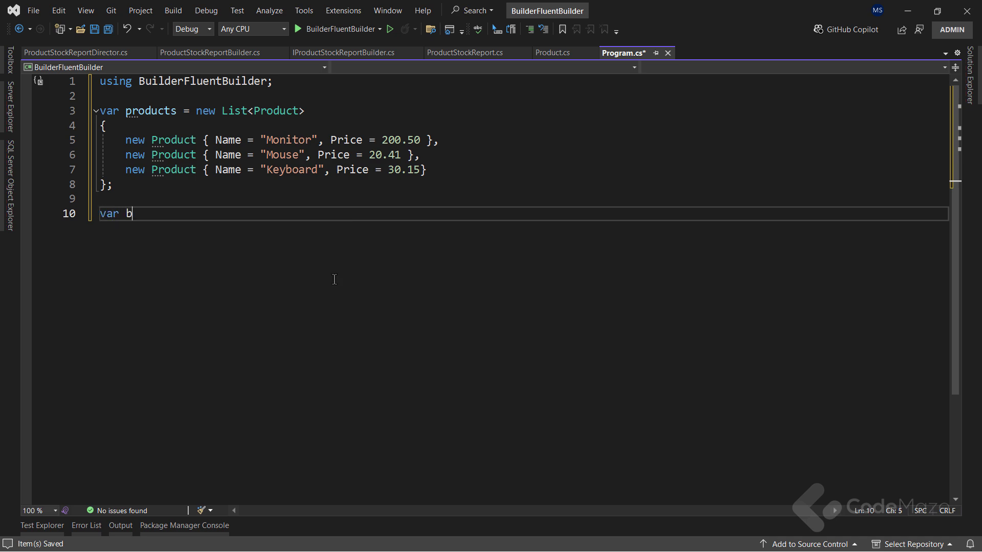
type("uilder =")
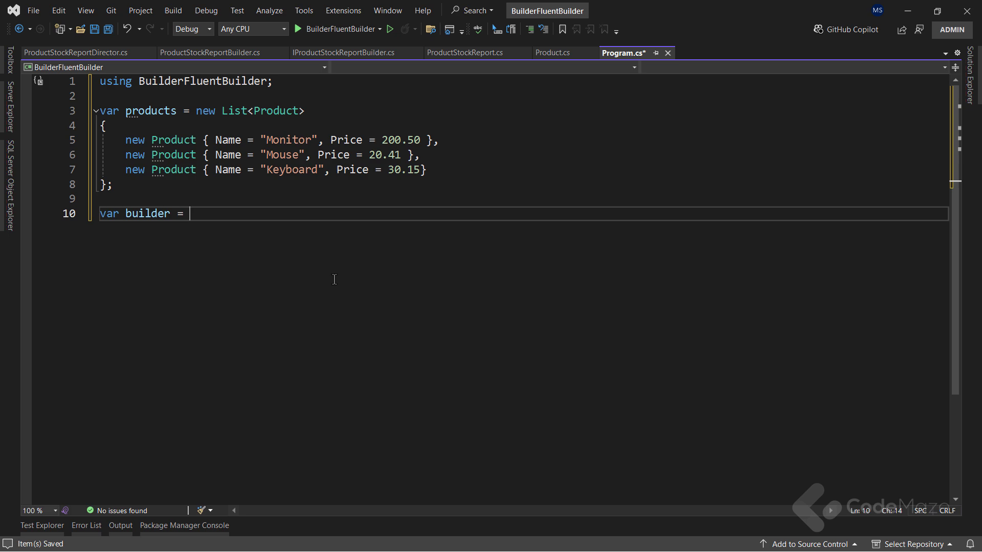
type("new Produc")
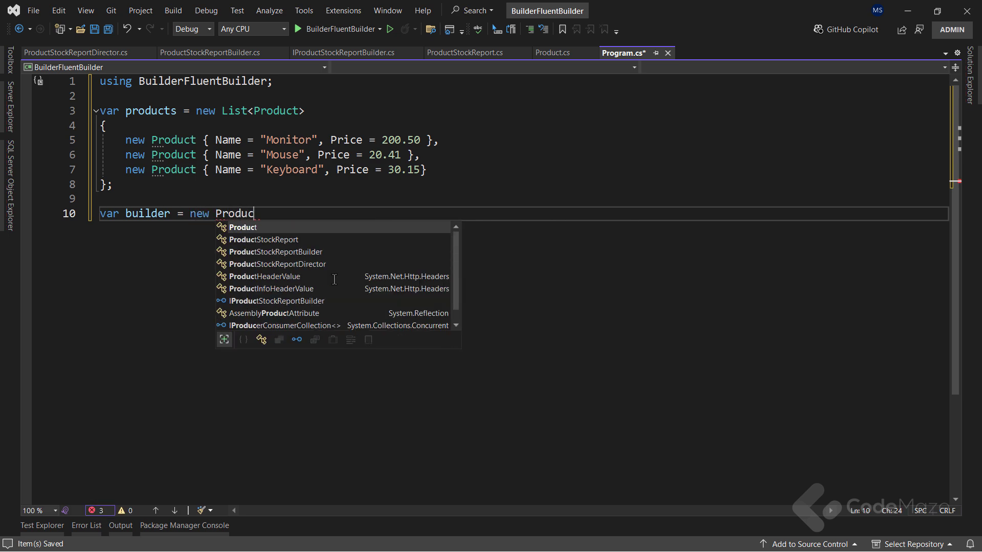
type("tStockReportBuilder(products);")
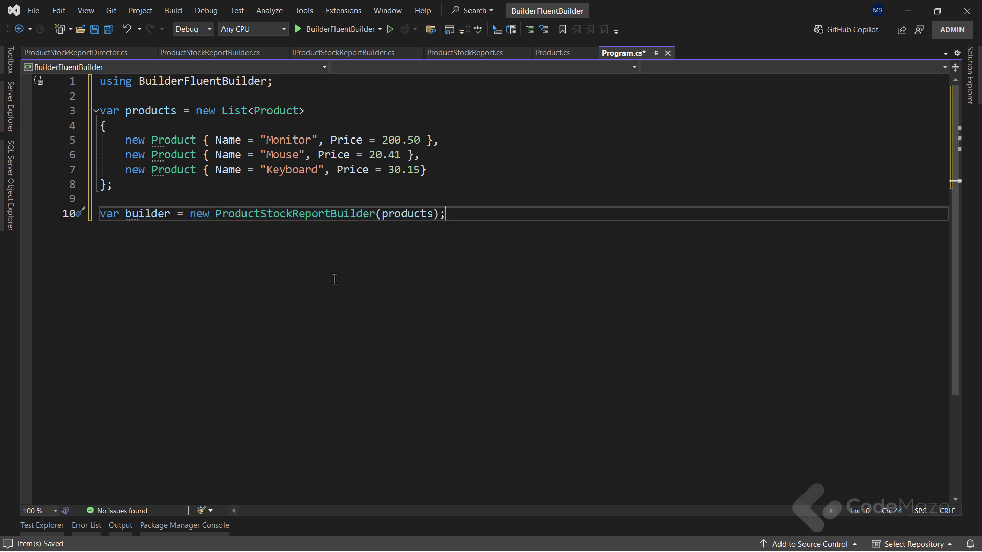
Create the director, call director.BuildStockReport(), save Program.cs and start the app
type("var director = n")
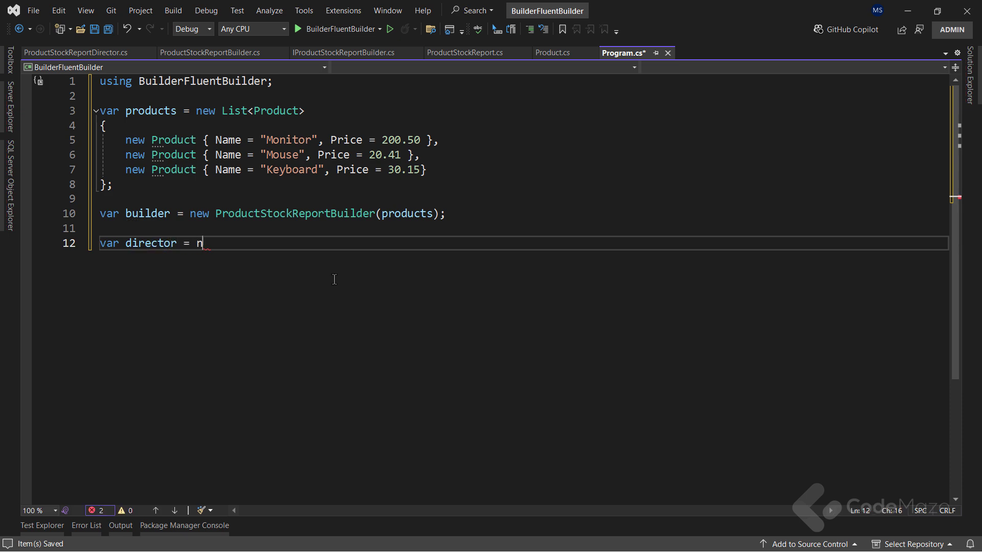
type("ew ProductStockReportDirector(builder);")
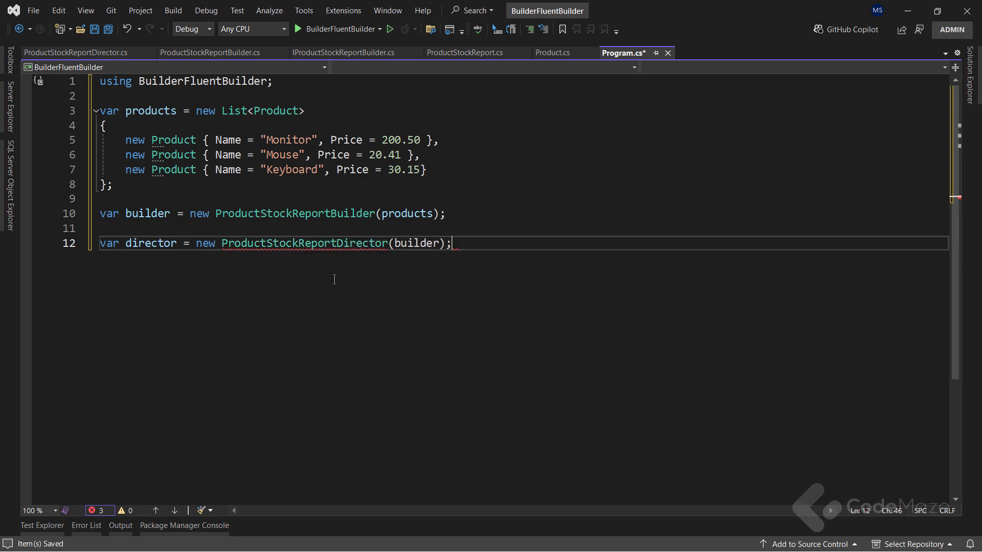
key("Enter")
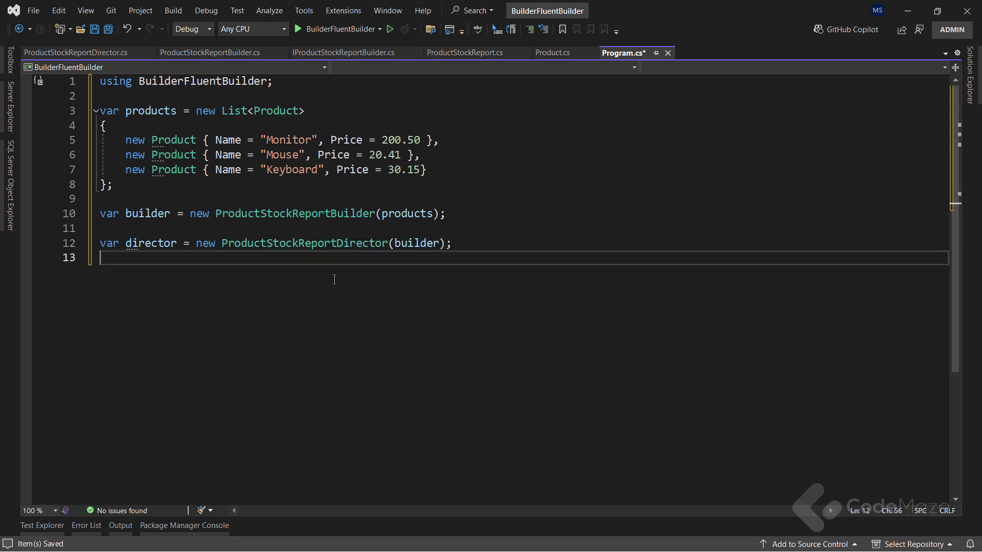
type("director.BuildStockReport();")
type("Console.WriteLine(builder.GetReport());")
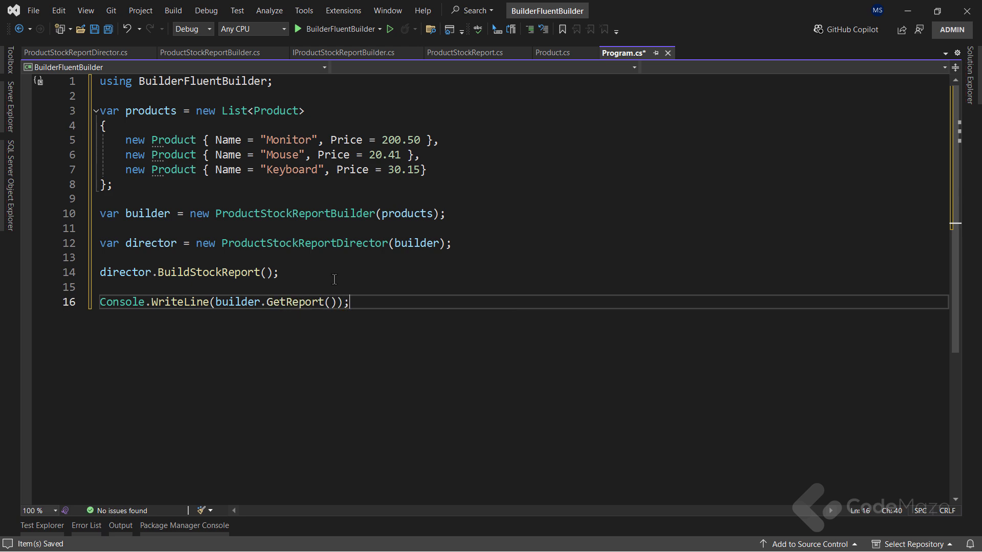
key("ctrl+s")
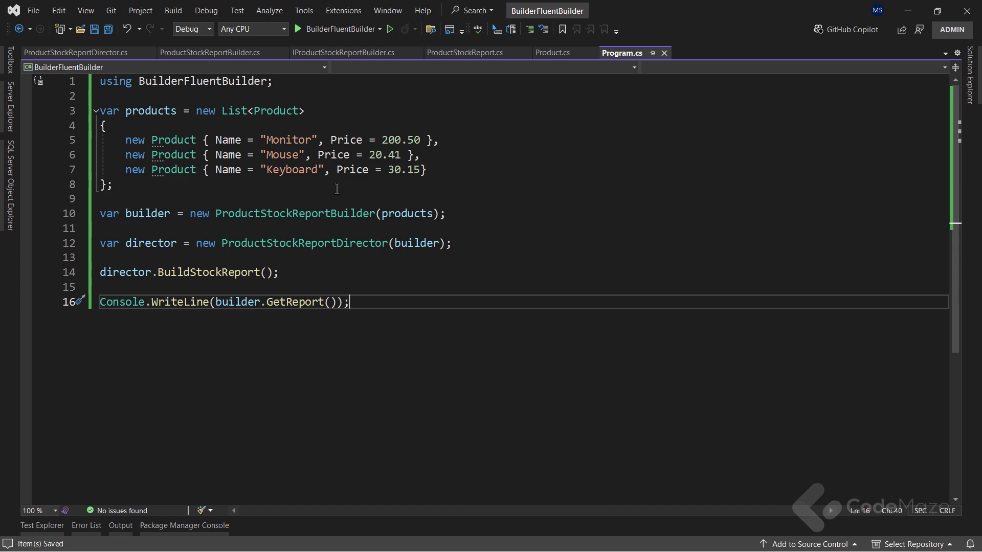
left_click(388, 28)
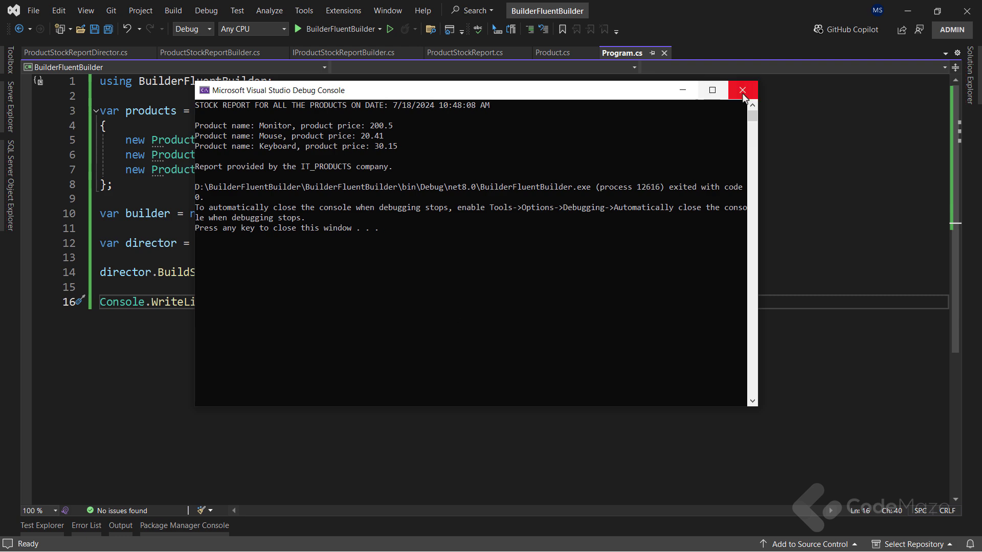
Close the debug console after viewing the Monitor, Mouse and Keyboard stock report
left_click(742, 90)
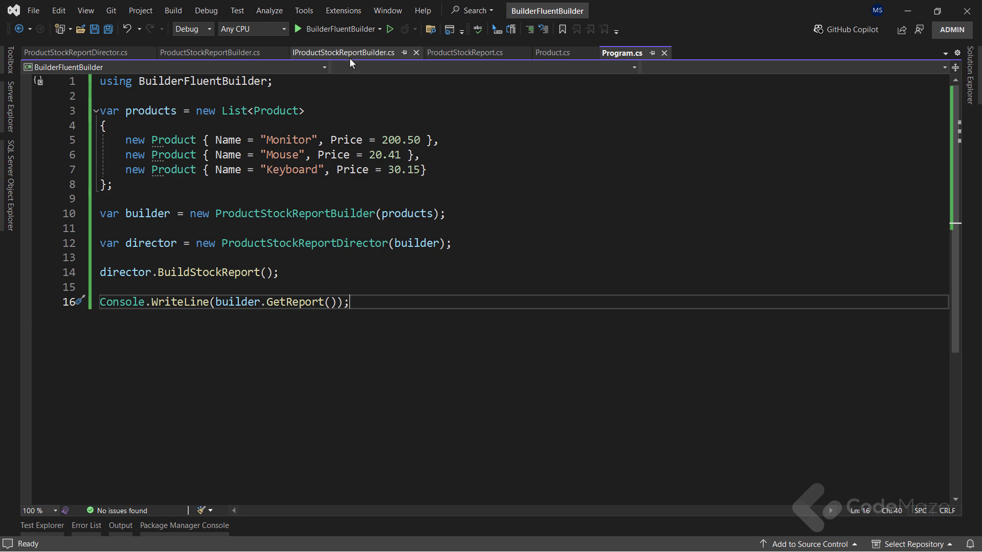
Change the interface's BuildHeader, BuildBody and BuildFooter return types to IProductStockReportBuilder
left_click(343, 52)
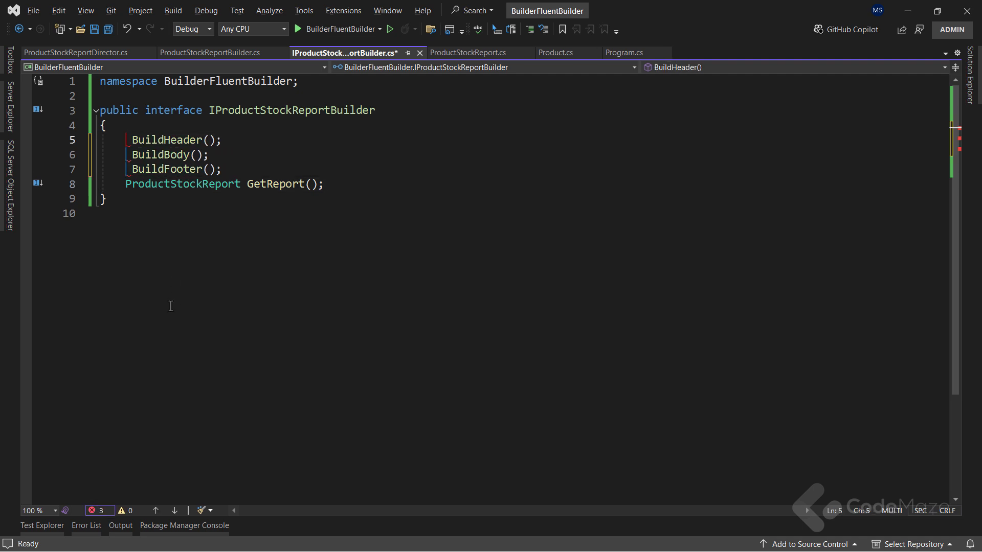
type("IProductStockReportBuilder")
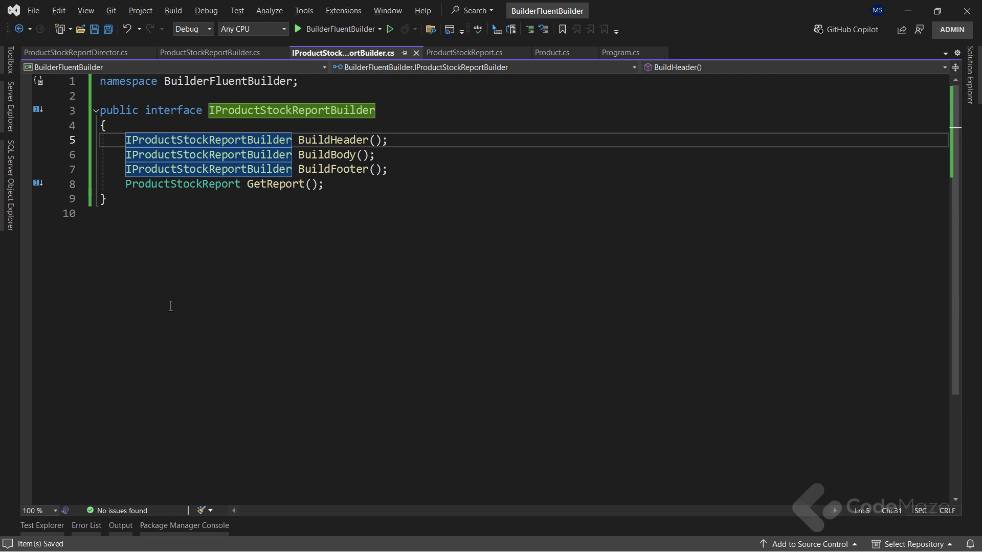
left_click(212, 53)
type("return this")
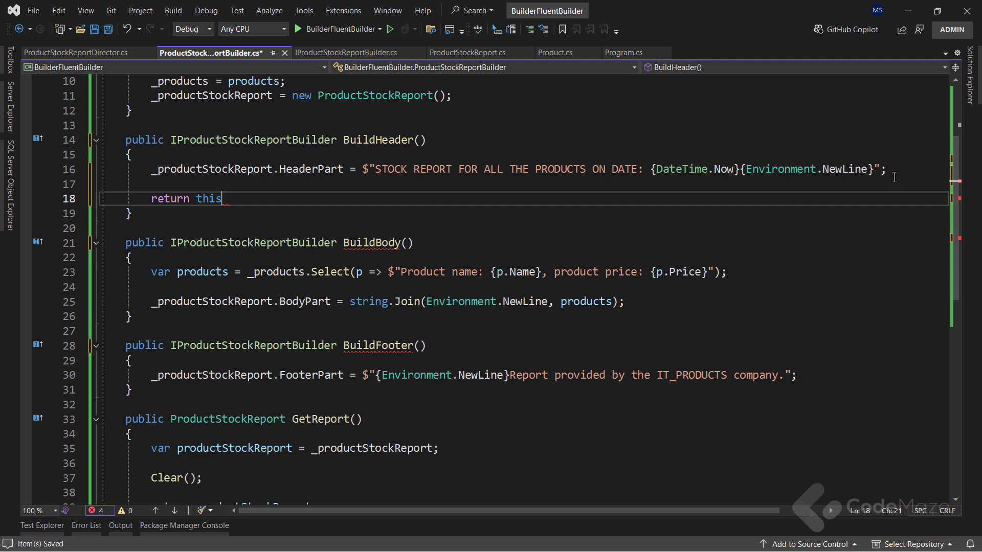
Add 'return this;' to BuildHeader, BuildBody and BuildFooter in ProductStockReportBuilder.cs and save
type(";")
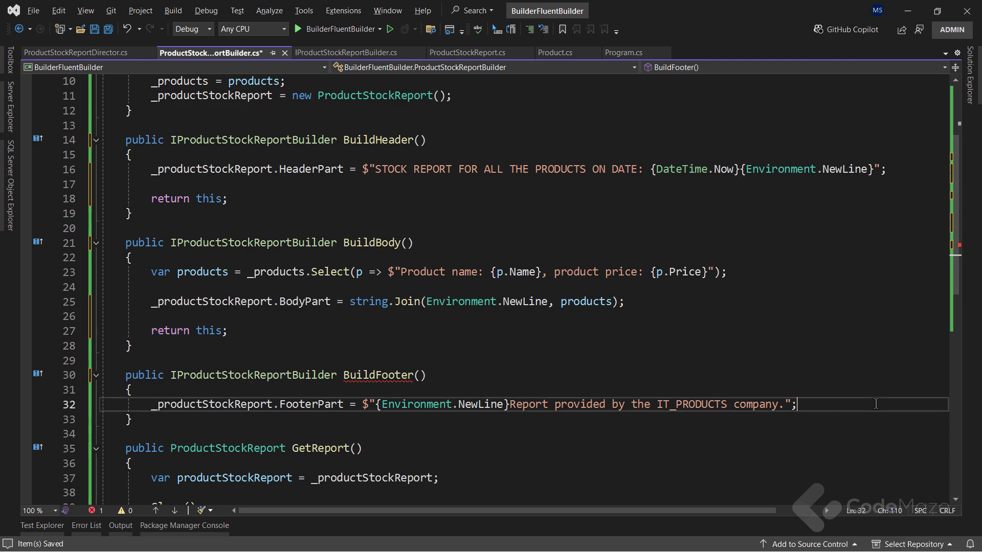
type("return this;")
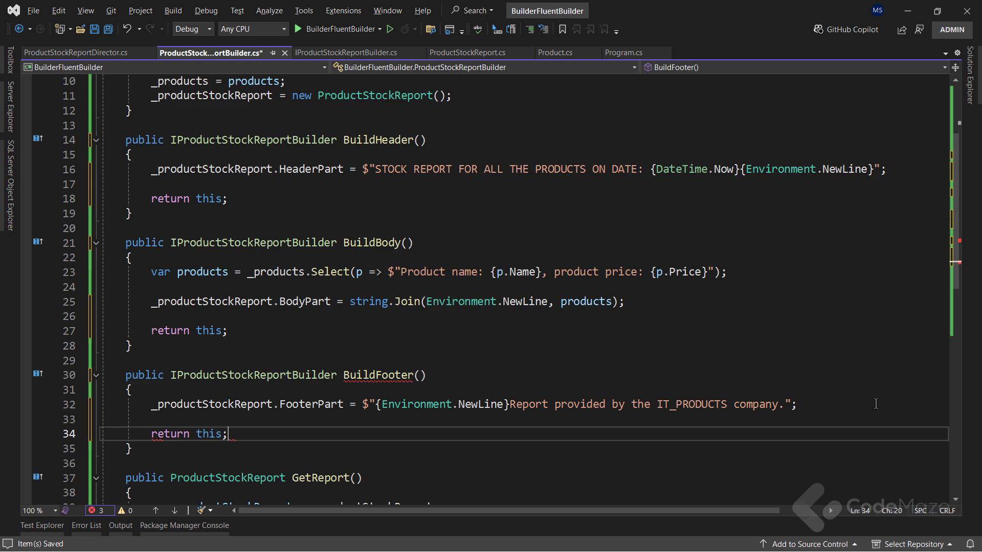
double_click(170, 433)
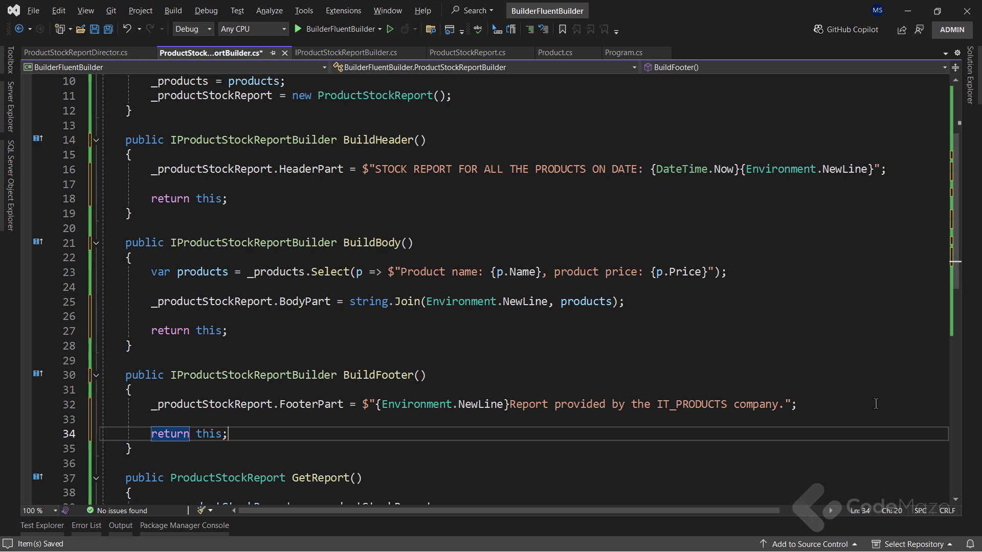
key("ctrl+s")
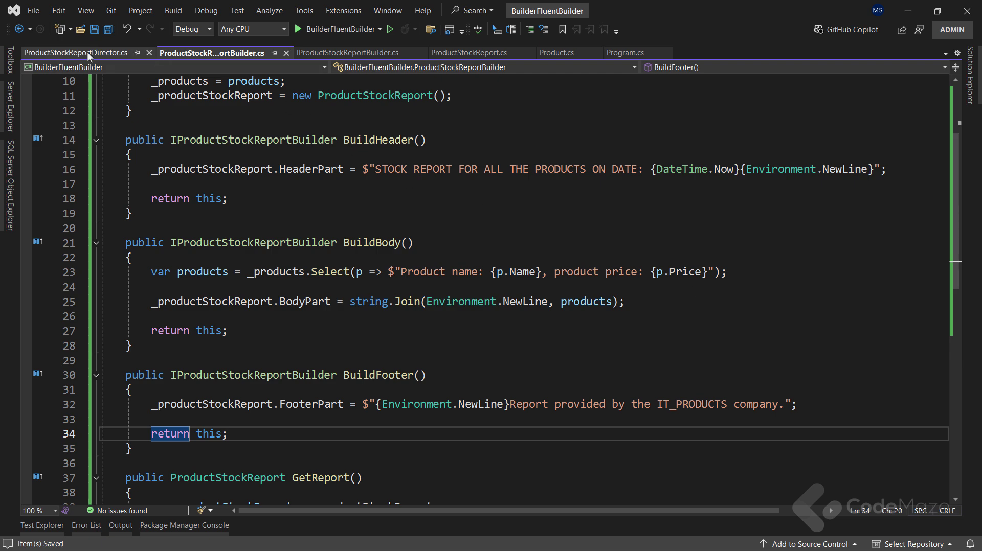
Replace the director's separate calls with _builder.BuildHeader().BuildBody().BuildFooter(); and save
left_click(72, 53)
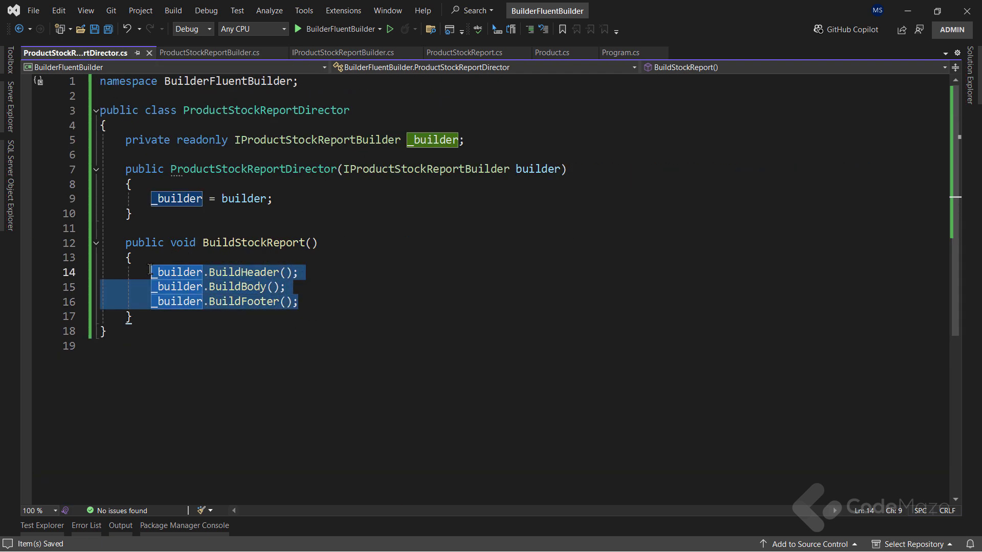
key("Delete")
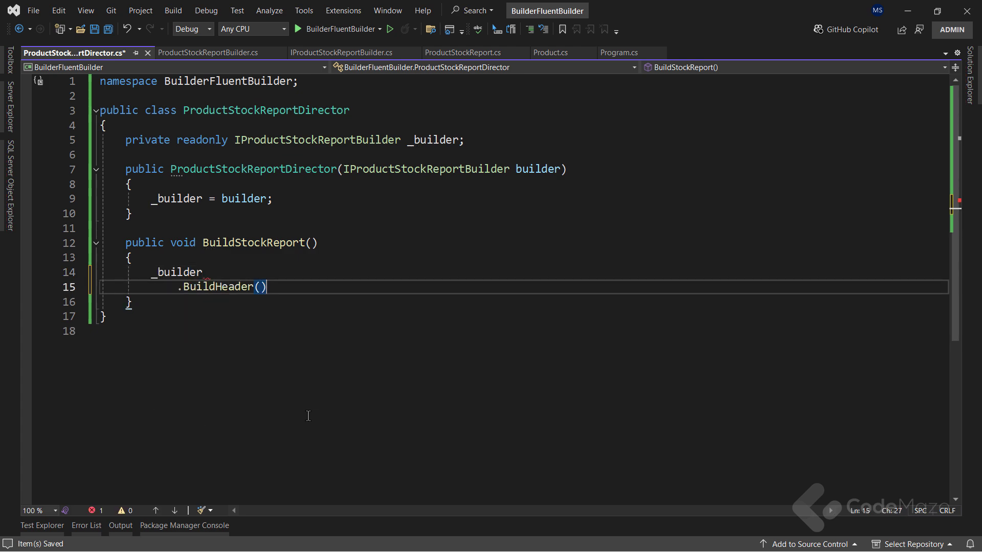
type(".BuildBody()")
type(".BuildFooter")
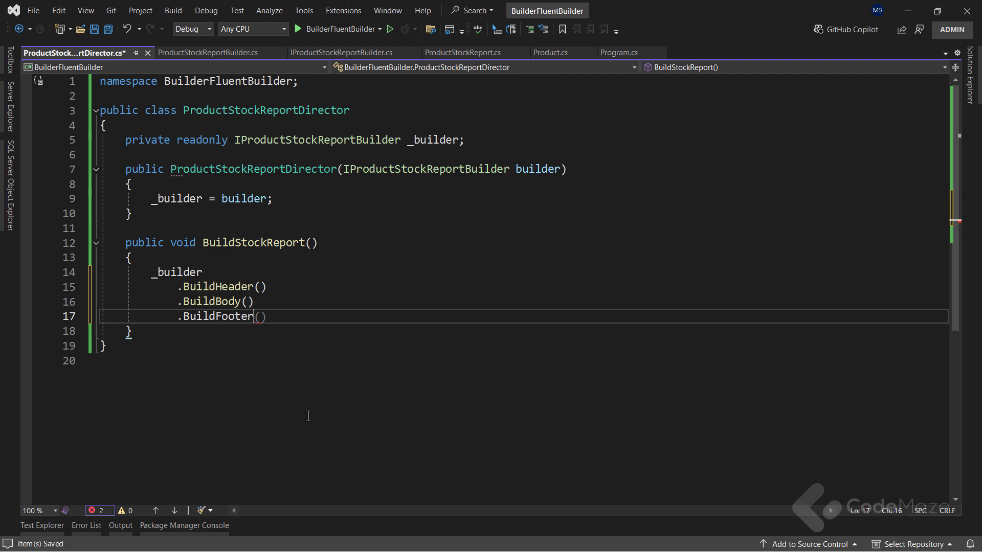
type(";")
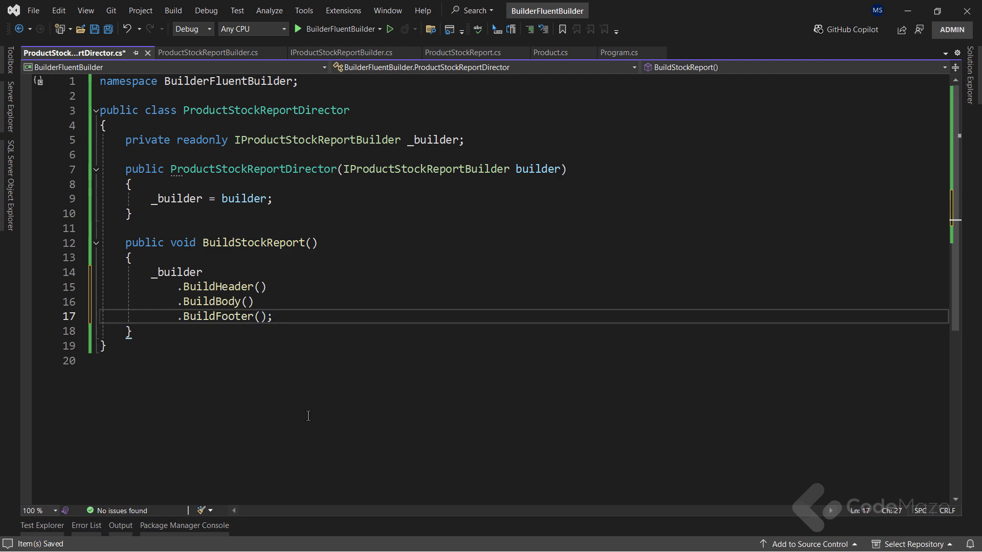
key("ctrl+s")
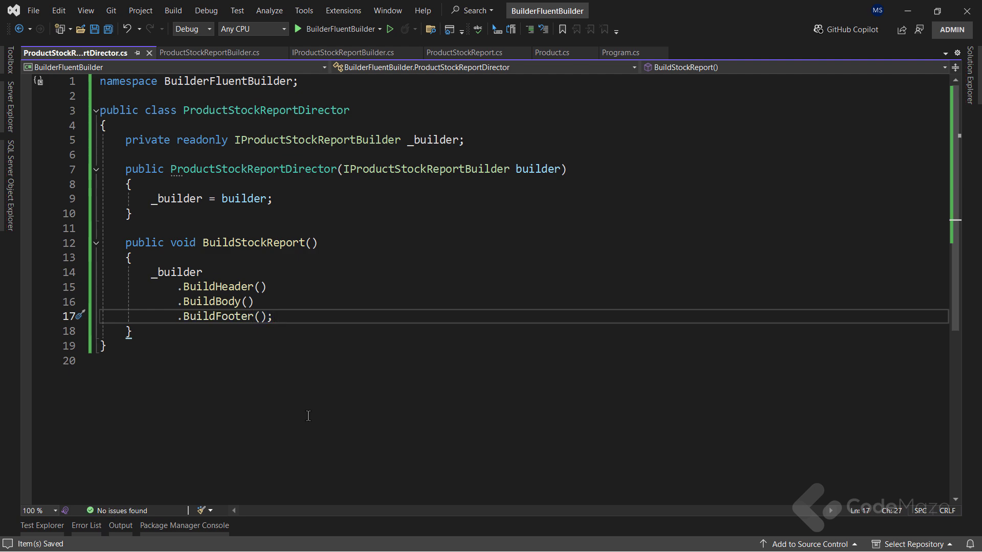
mouse_move(385, 406)
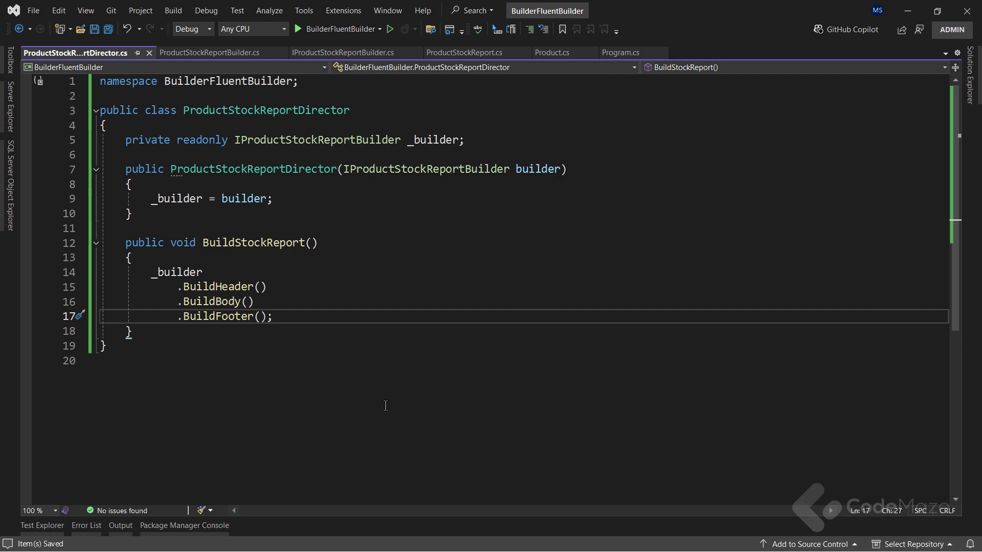
Run the fluent version to display the dated Monitor, Mouse and Keyboard stock report
left_click(299, 28)
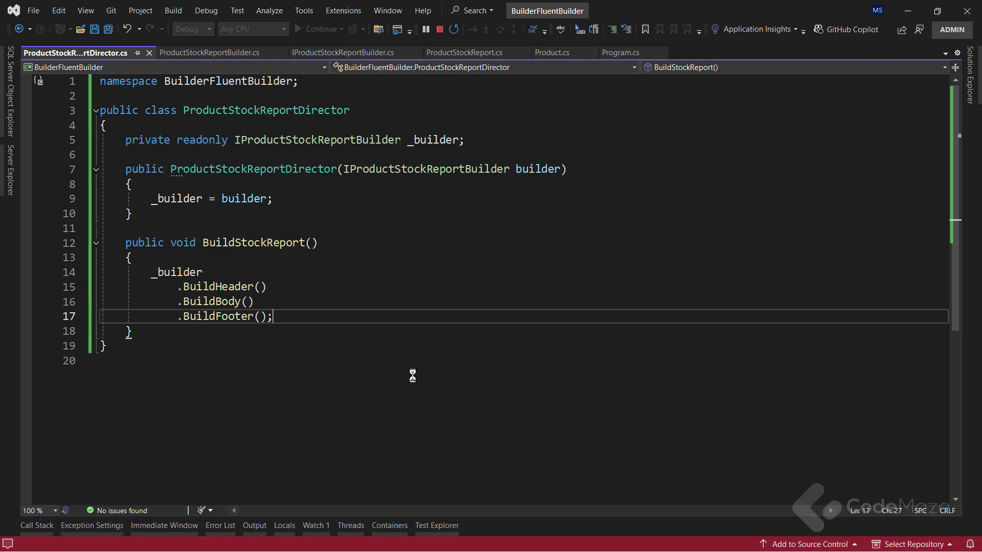
left_click(318, 28)
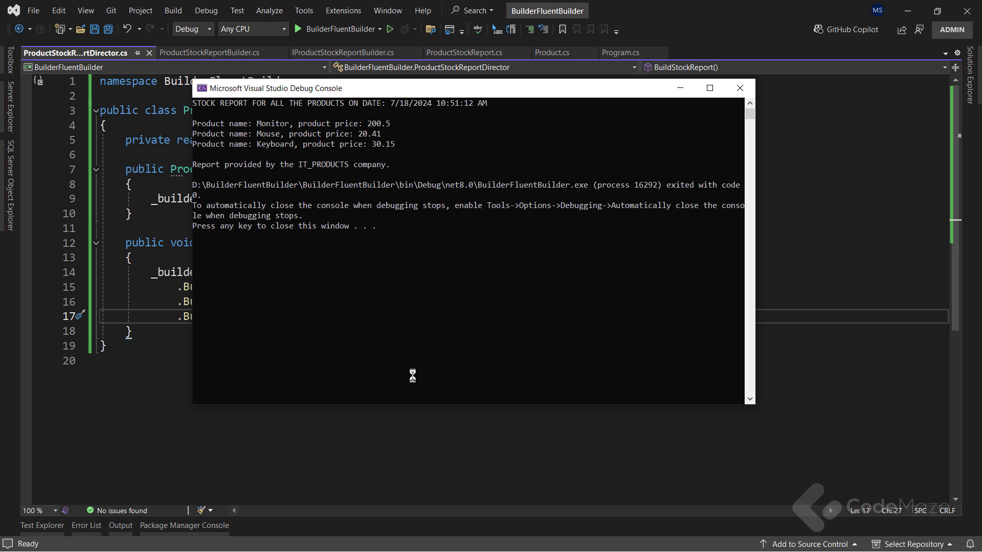